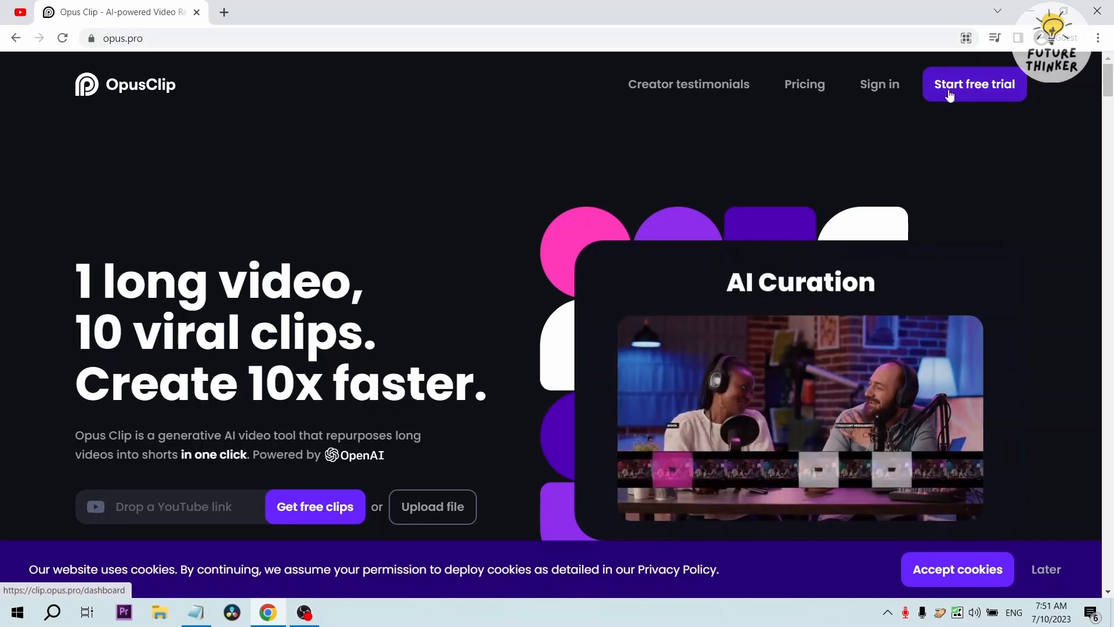
- Begin the Opus Clip free trial via Continue with Google and submit the Gmail address
click(974, 84)
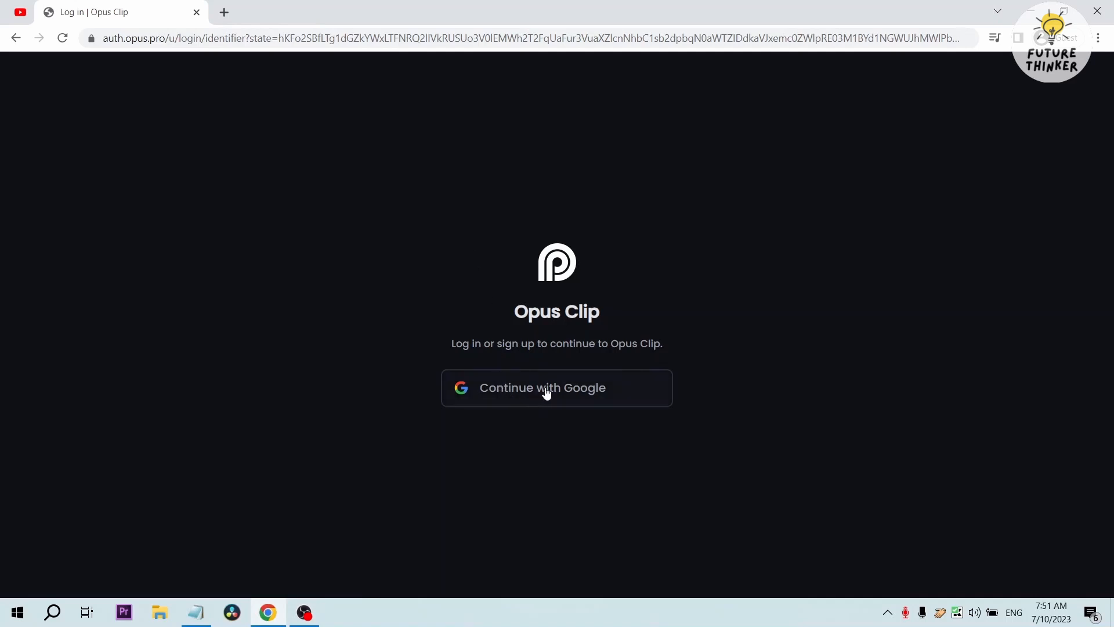
click(555, 387)
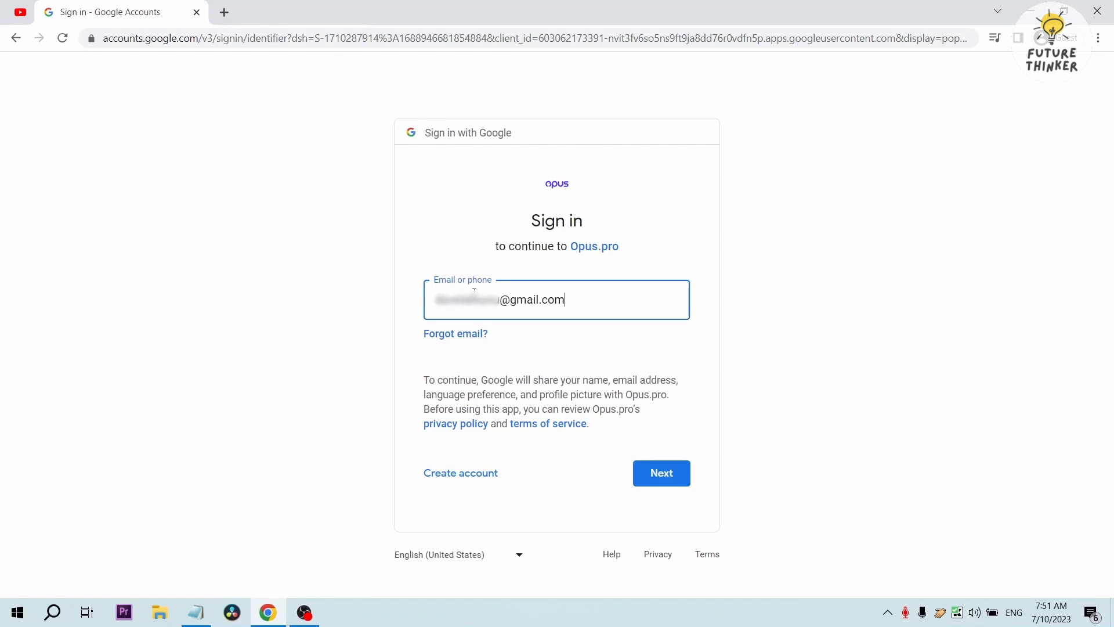
click(660, 472)
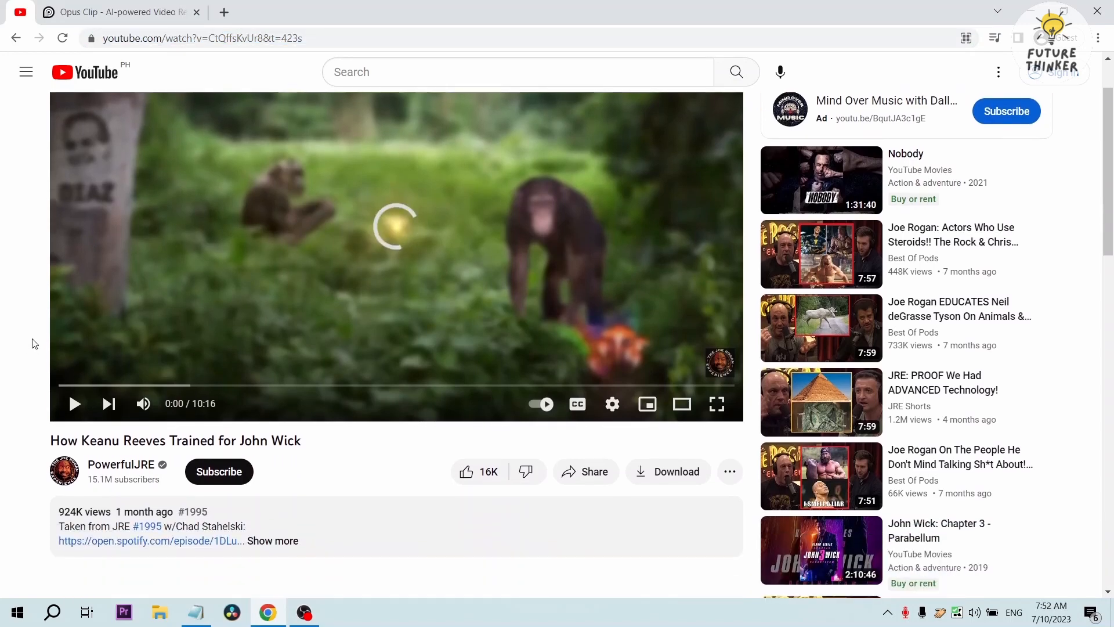
- Copy the URL of the How Keanu Reeves Trained for John Wick video from the address bar
scroll(down, 3)
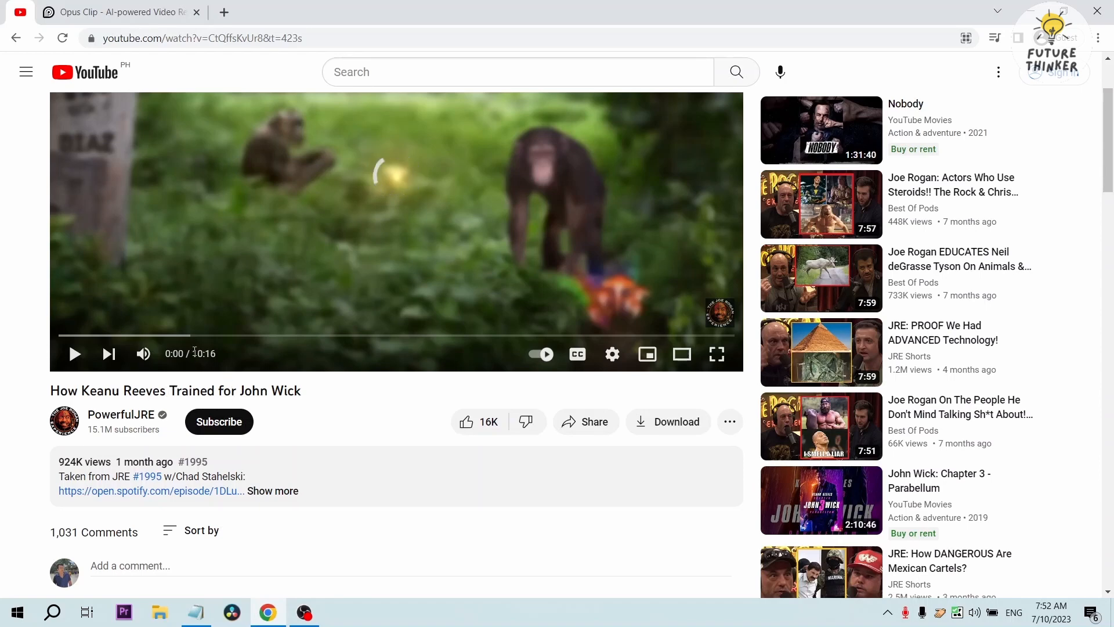
click(201, 37)
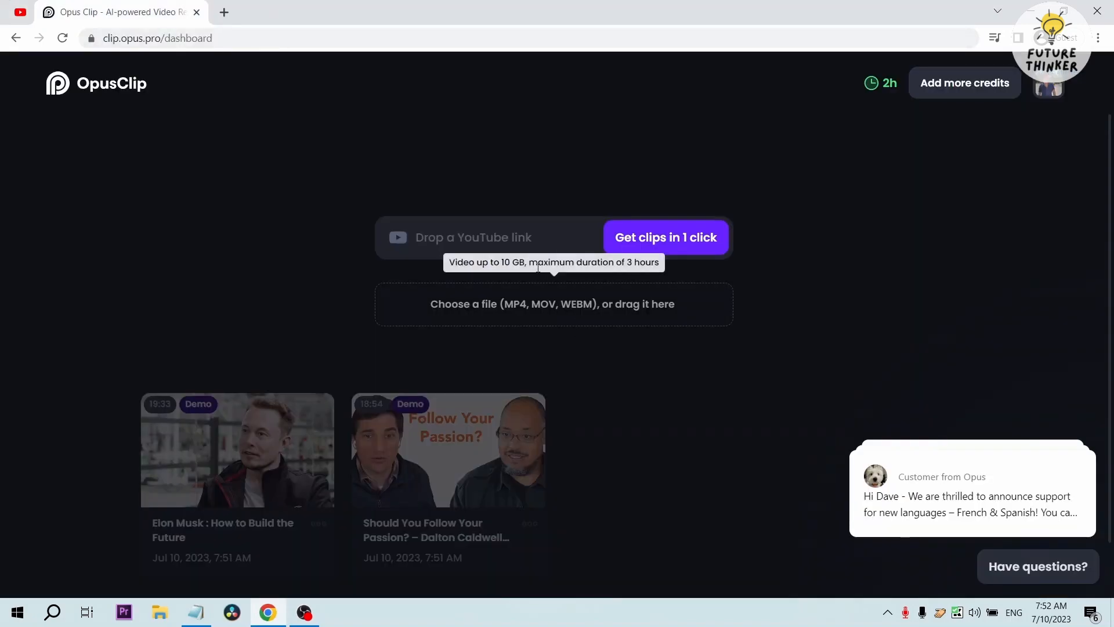
- Paste the YouTube link into the Drop a YouTube link box and launch Get clips in 1 click
click(665, 237)
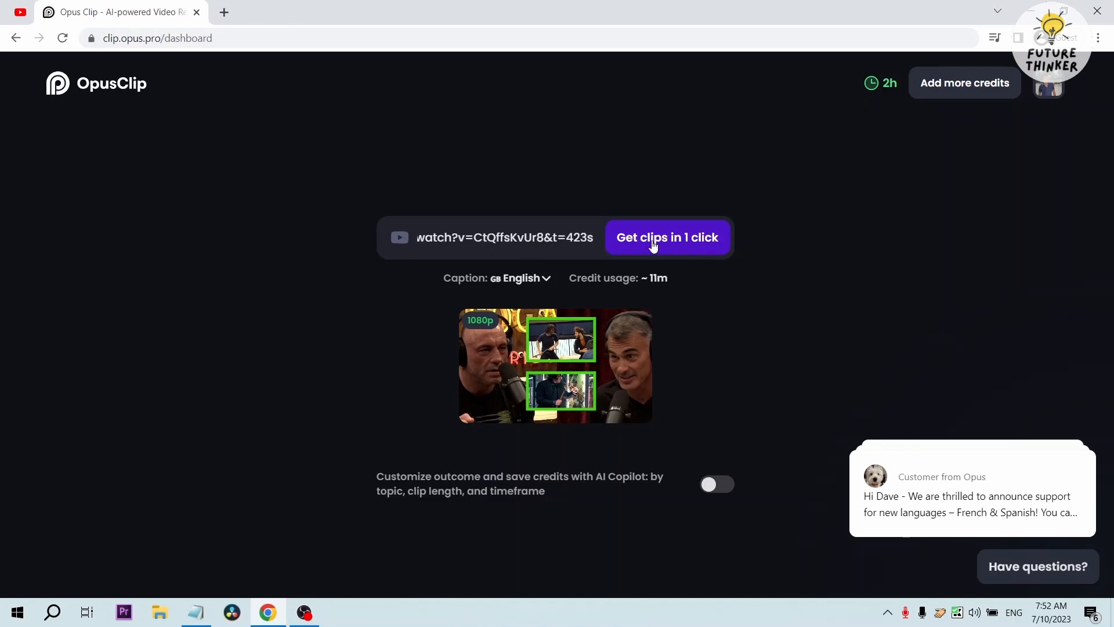
click(667, 236)
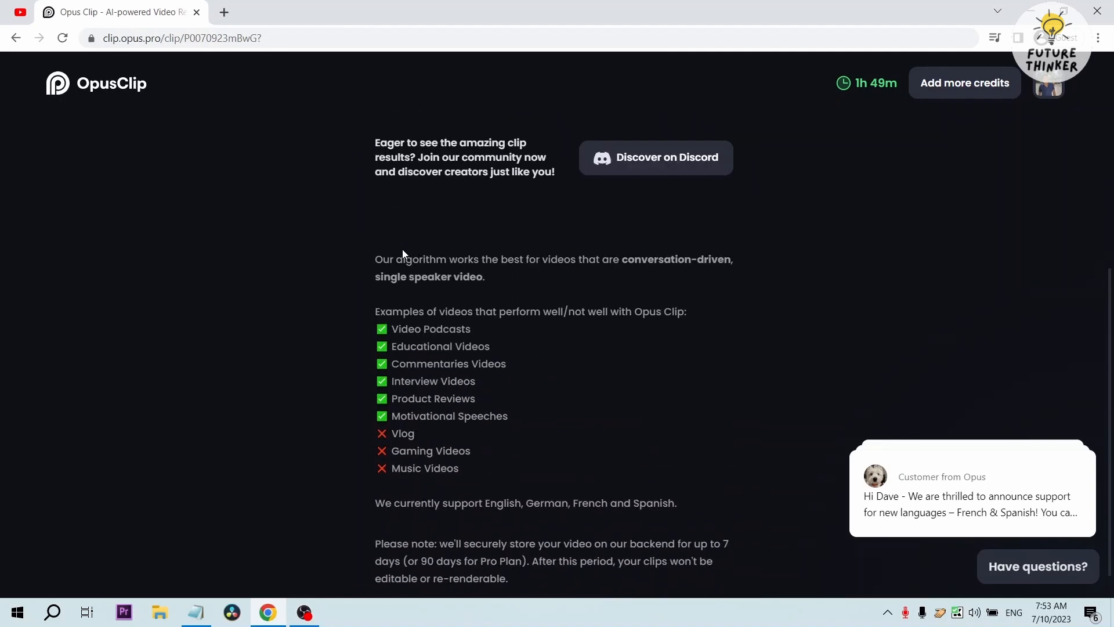
scroll(down, 3)
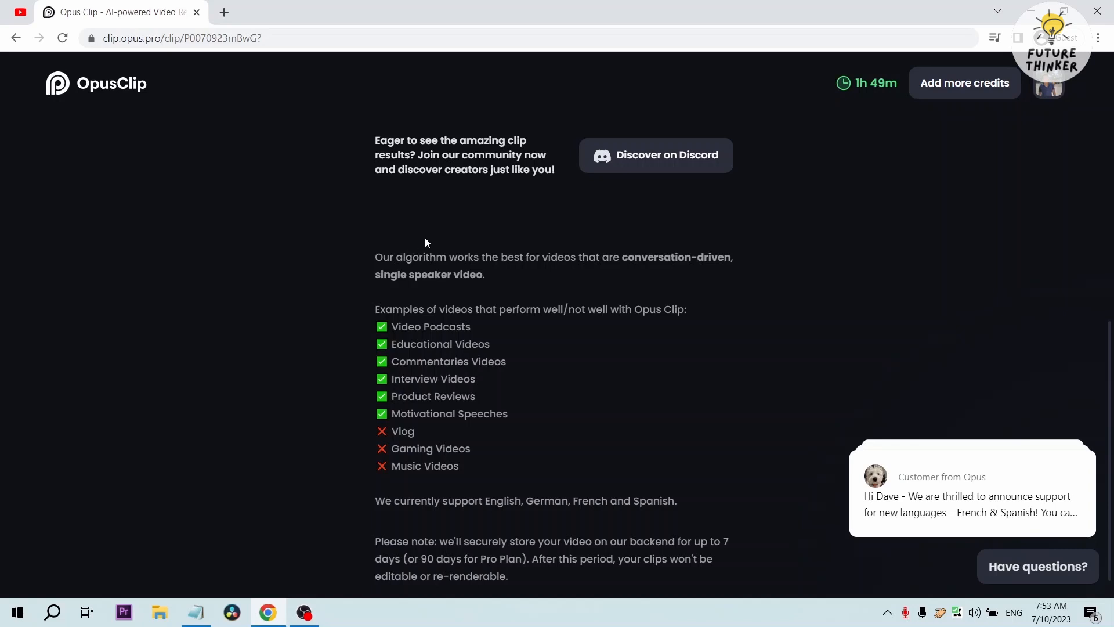
mouse_move(488, 249)
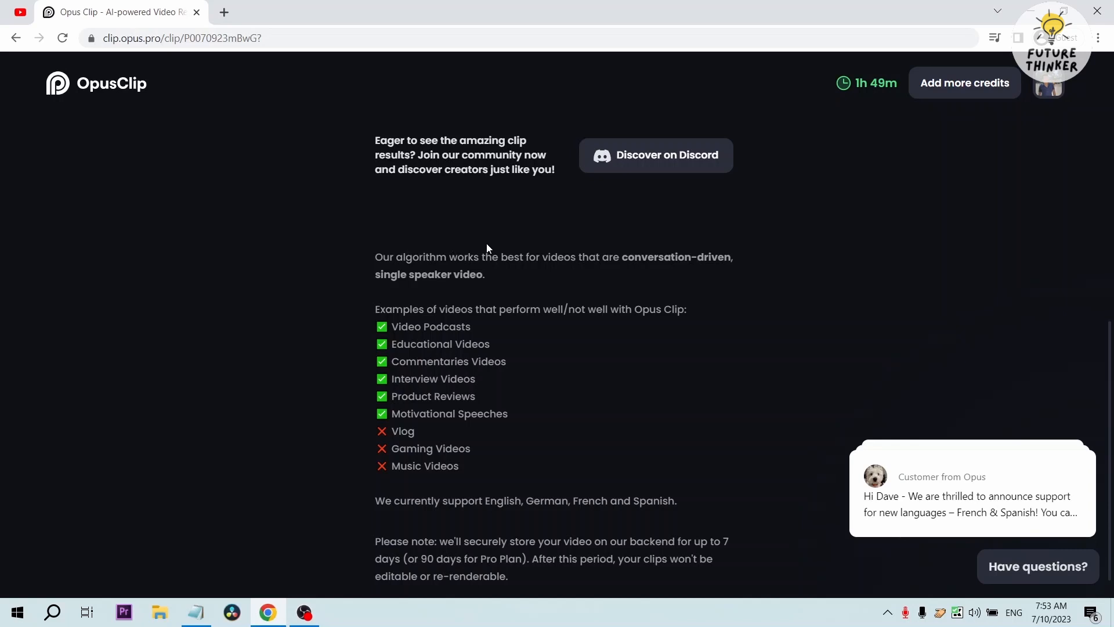
mouse_move(417, 280)
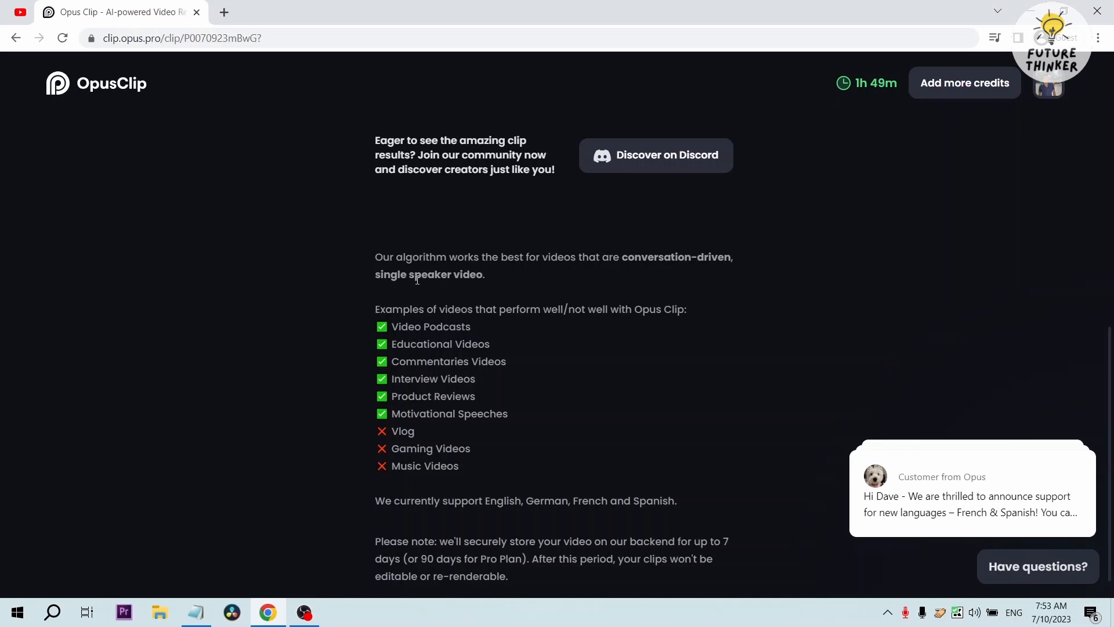
scroll(down, 3)
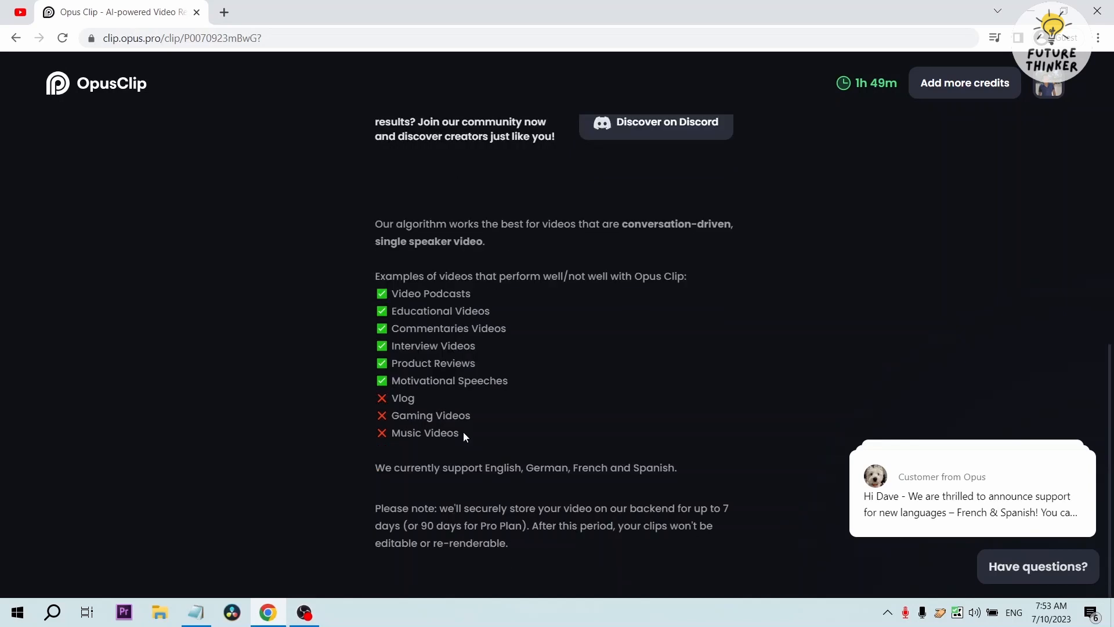
drag(375, 397, 463, 433)
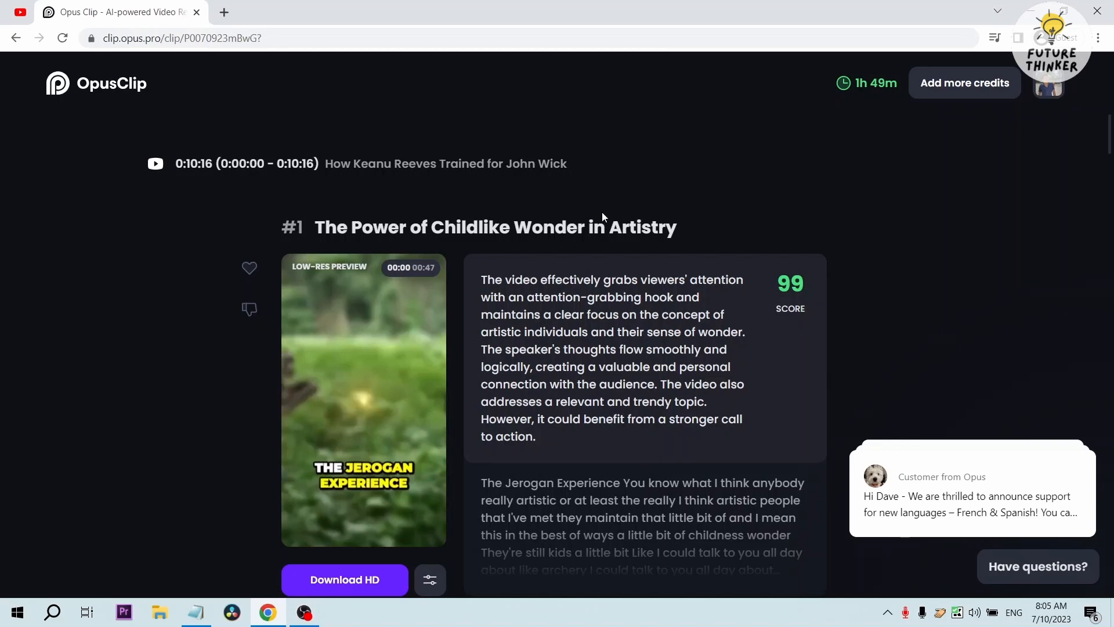
- Review the ranked clip list from the 99-score top clip down into the 70s, with titles and transcripts
scroll(down, 3)
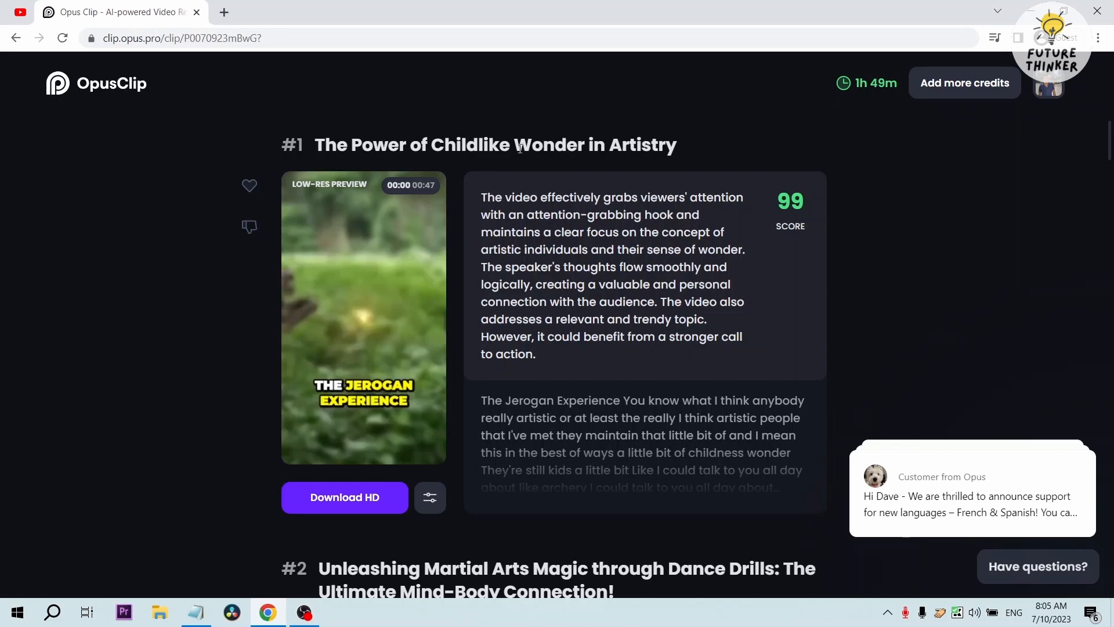
triple_click(495, 145)
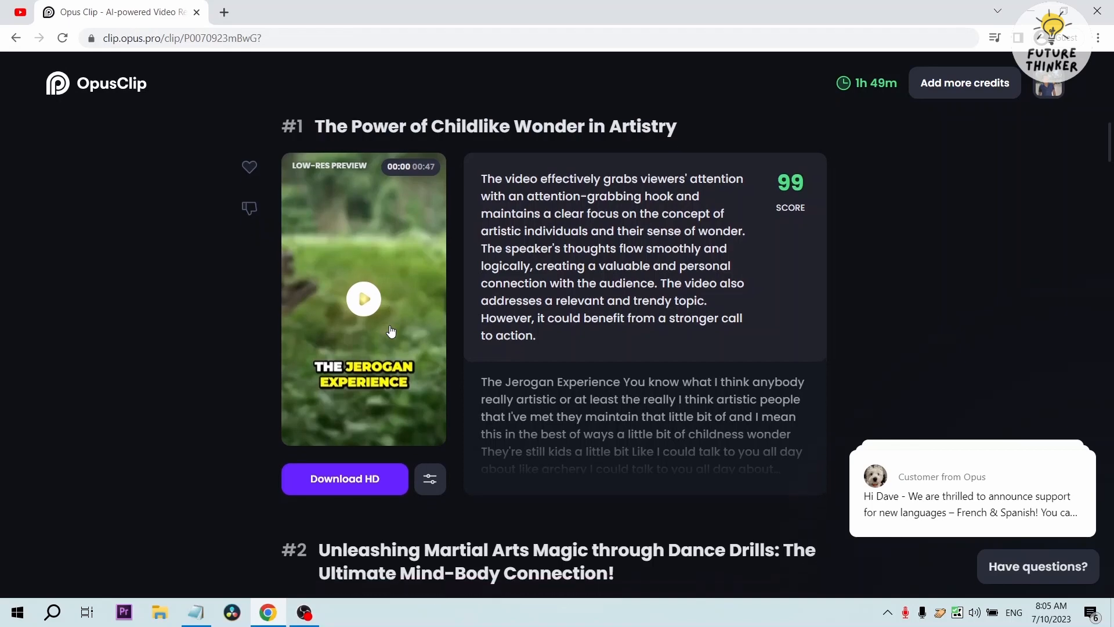
scroll(down, 3)
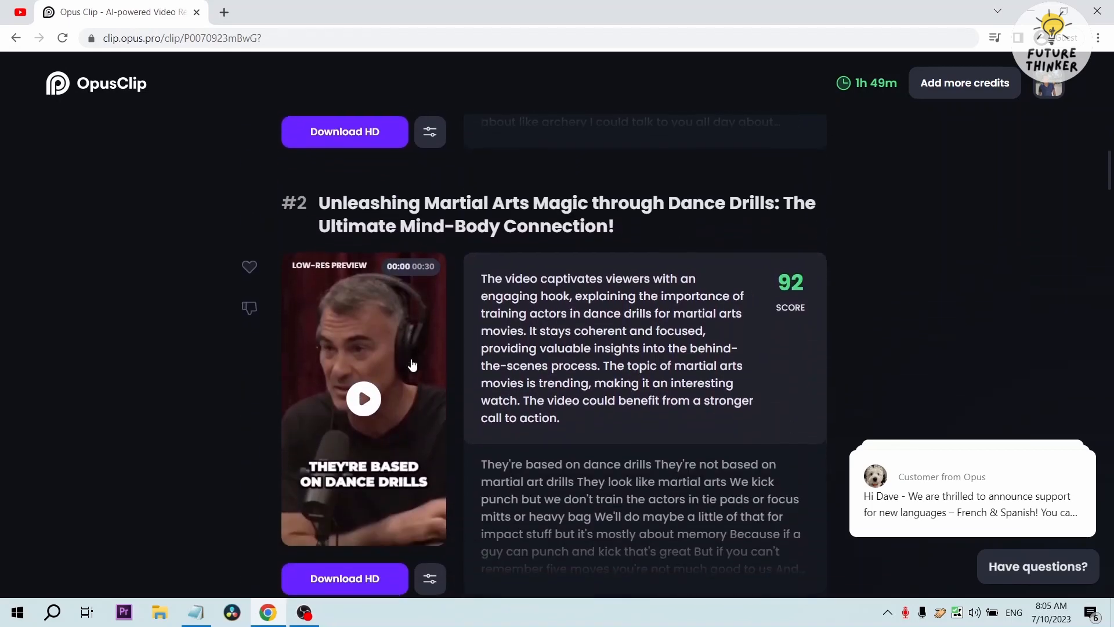
scroll(down, 3)
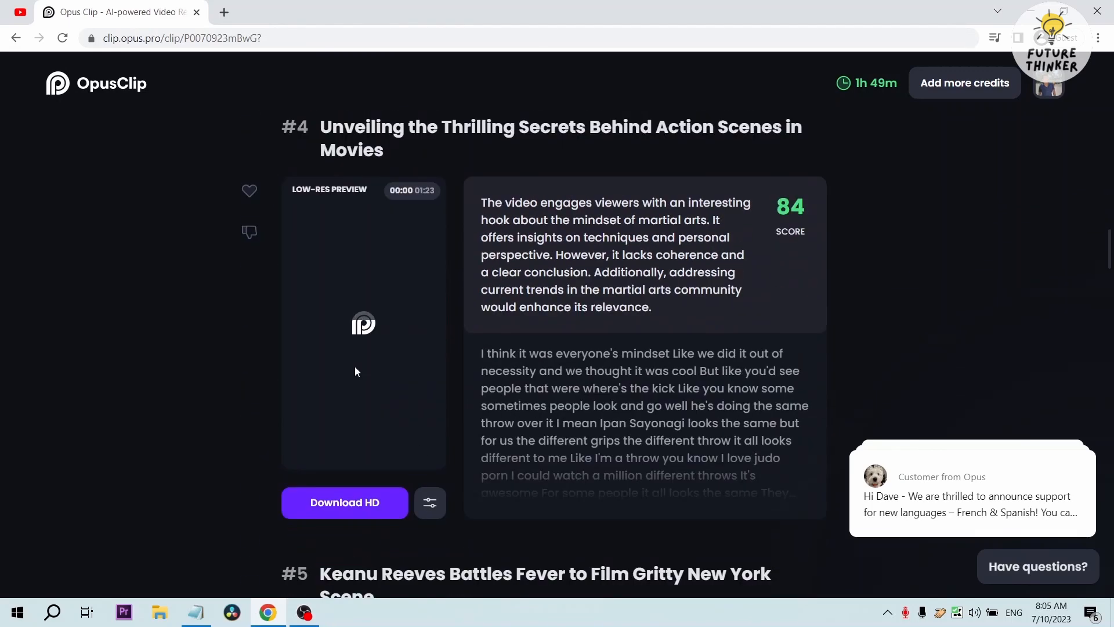
scroll(down, 3)
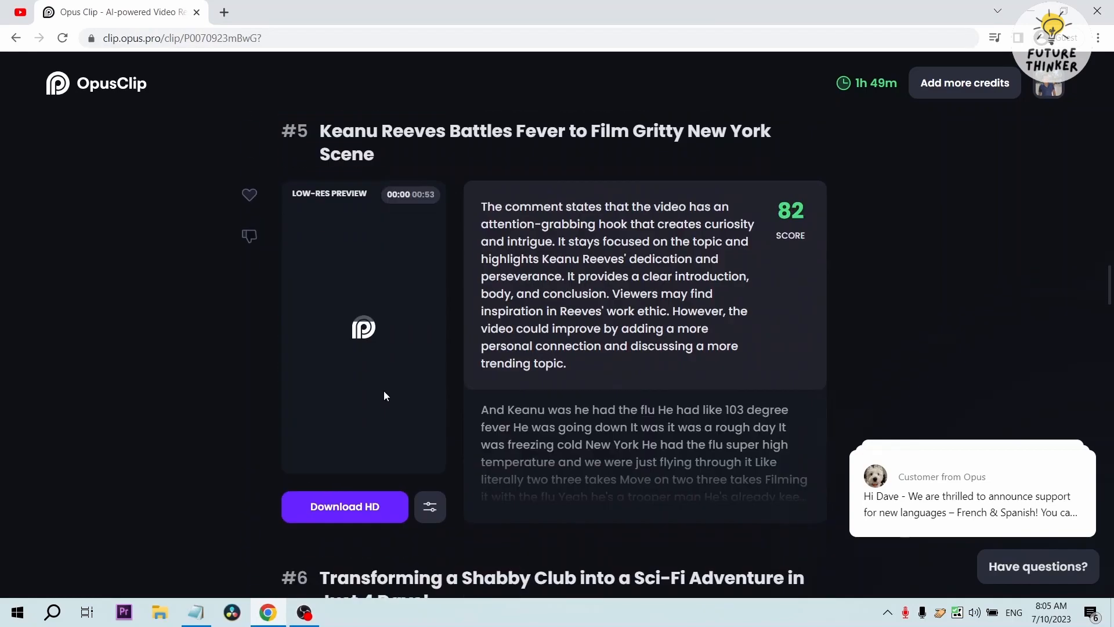
scroll(down, 3)
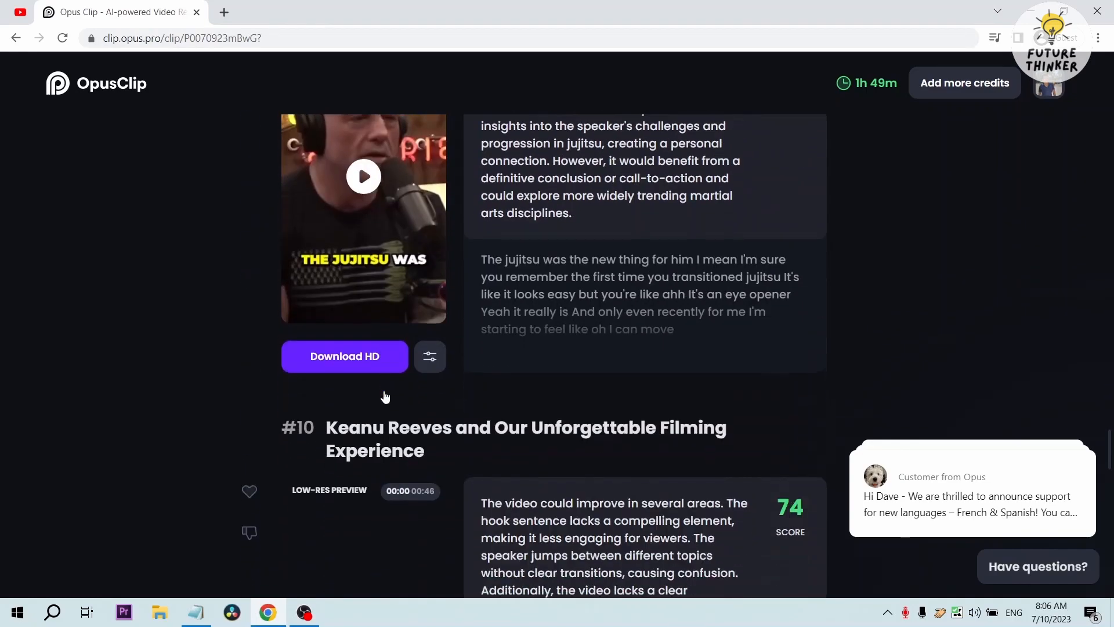
scroll(down, 3)
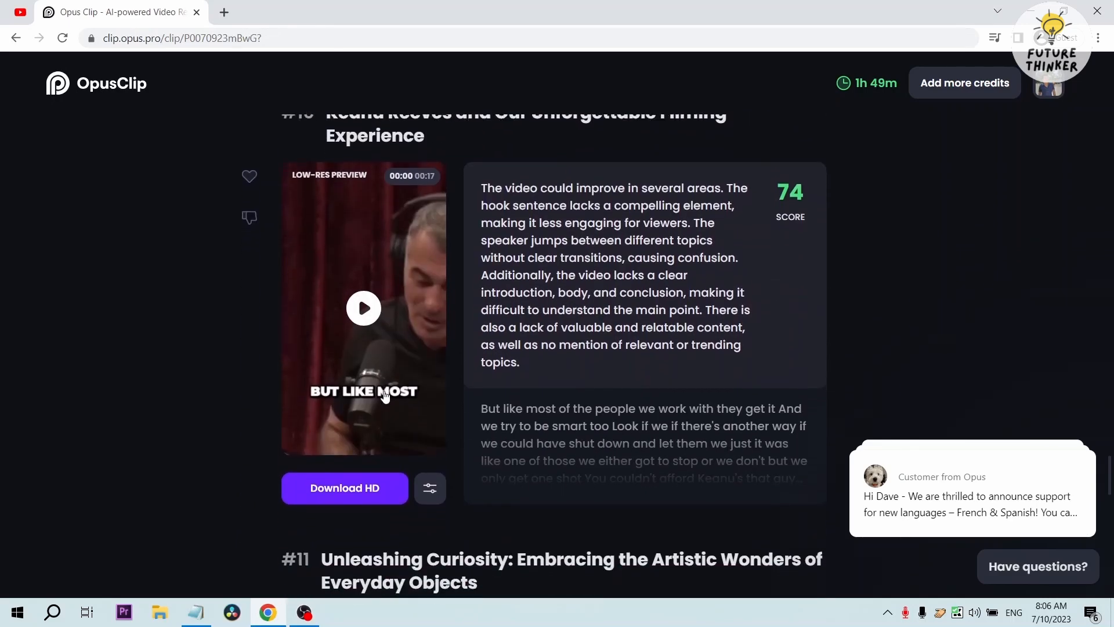
scroll(down, 3)
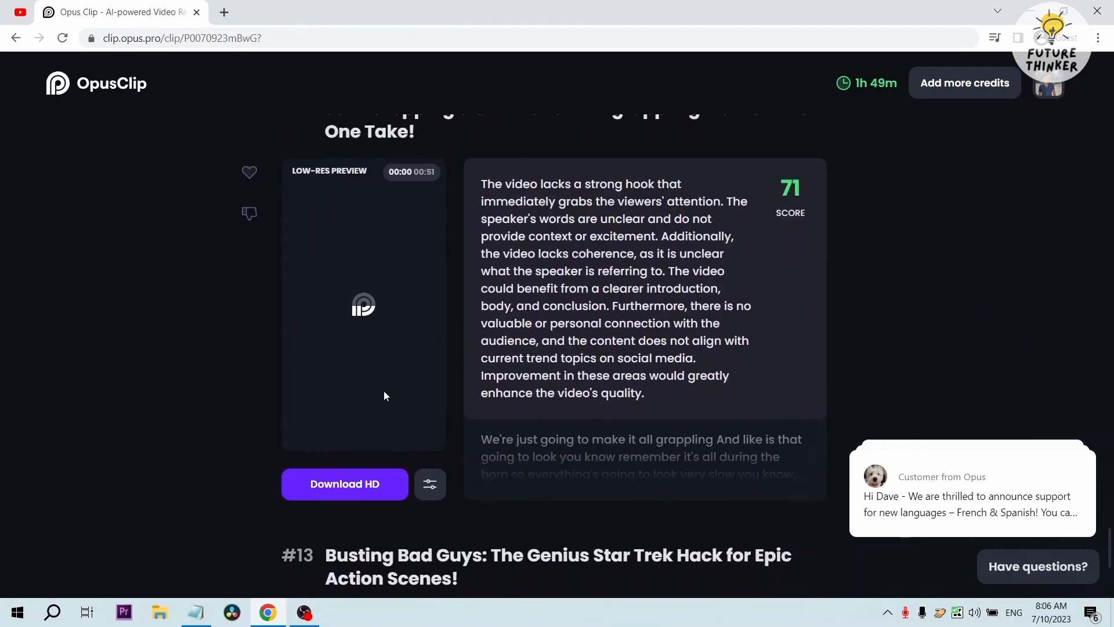
scroll(down, 3)
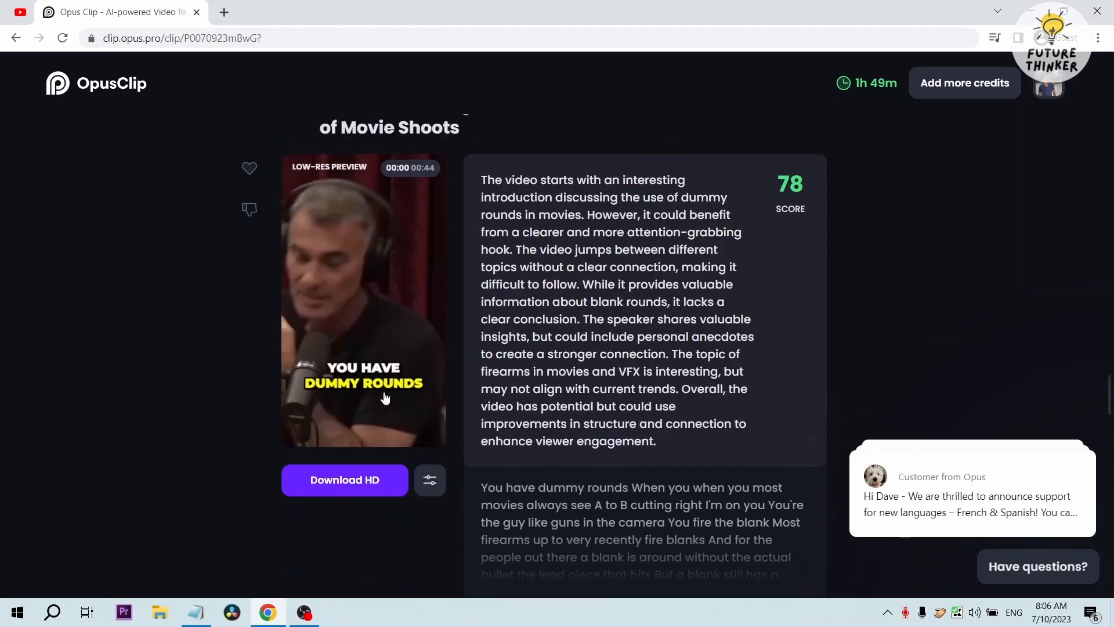
scroll(down, 3)
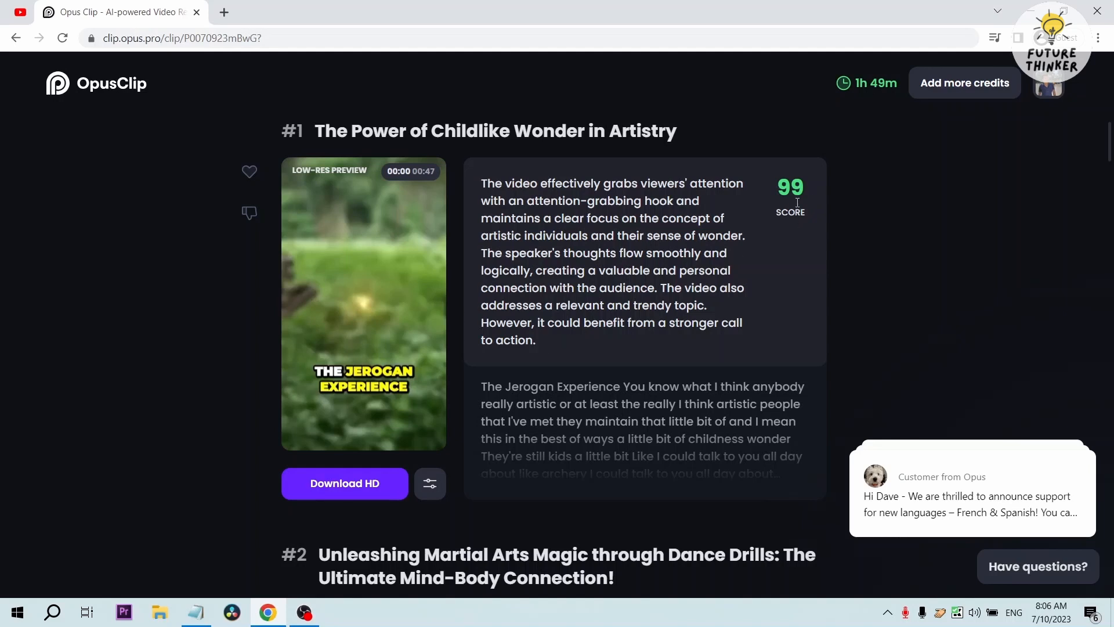
mouse_move(816, 186)
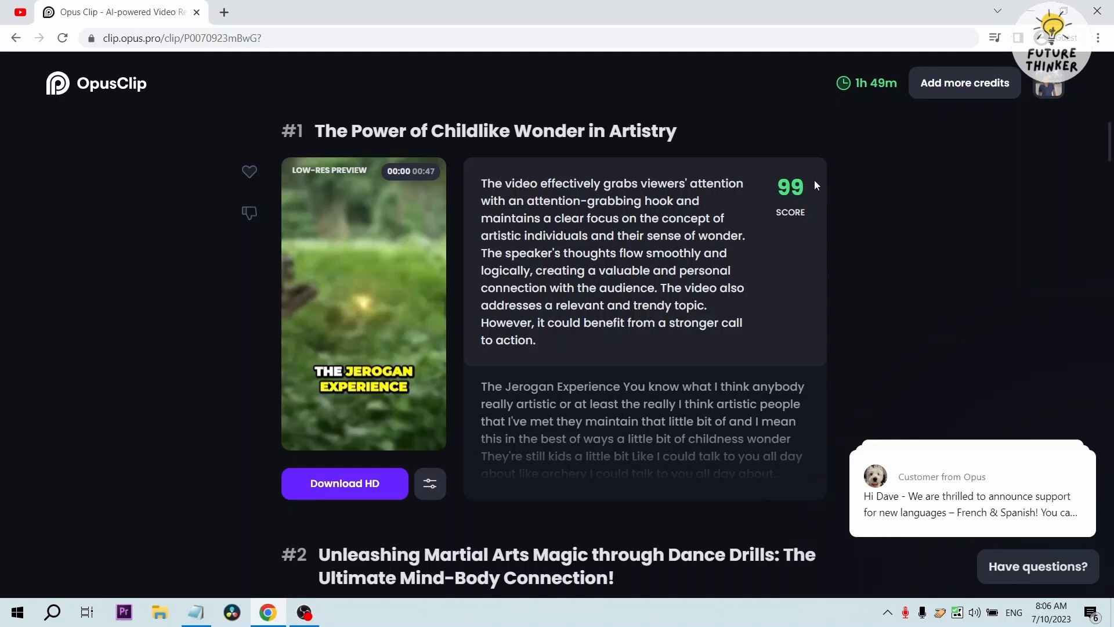
mouse_move(795, 214)
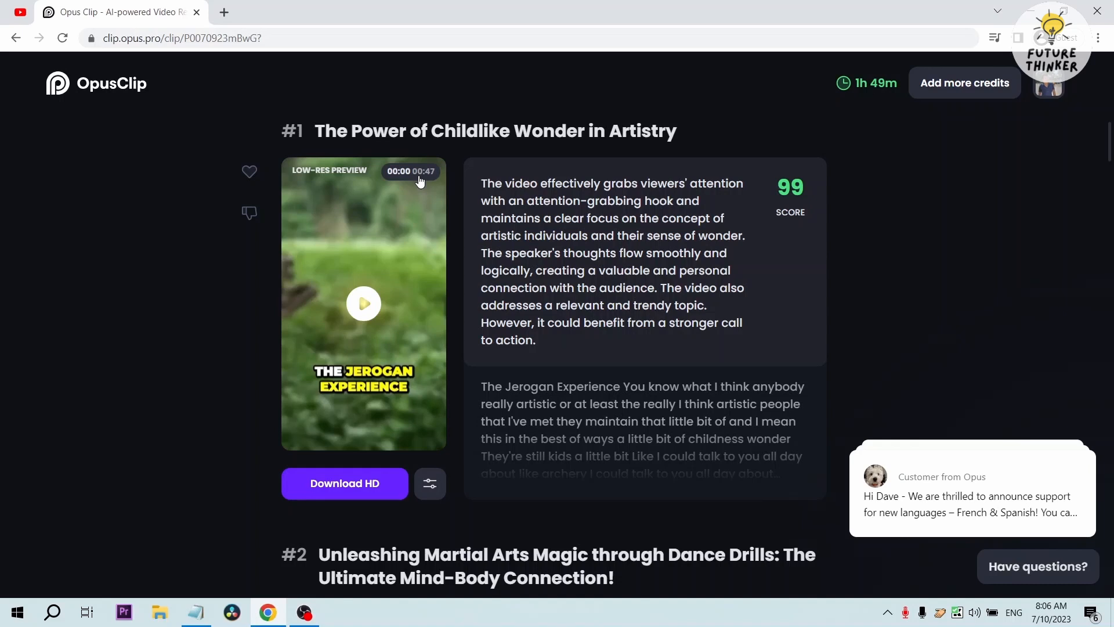
- Play the #1 clip's low-res preview partway and move down toward Edit clip
click(363, 303)
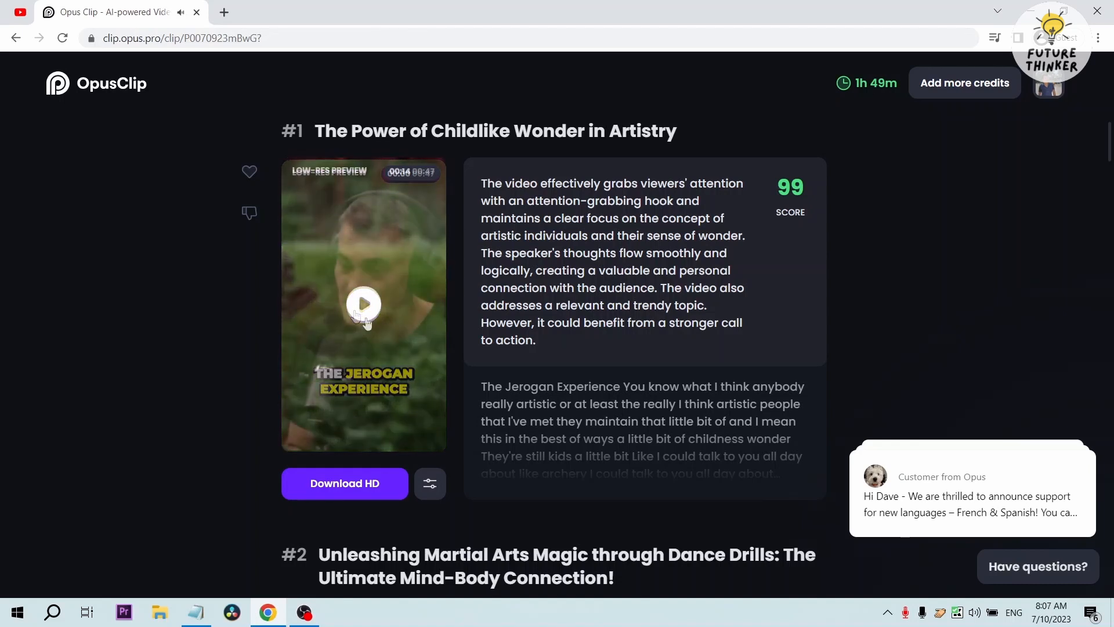
scroll(down, 3)
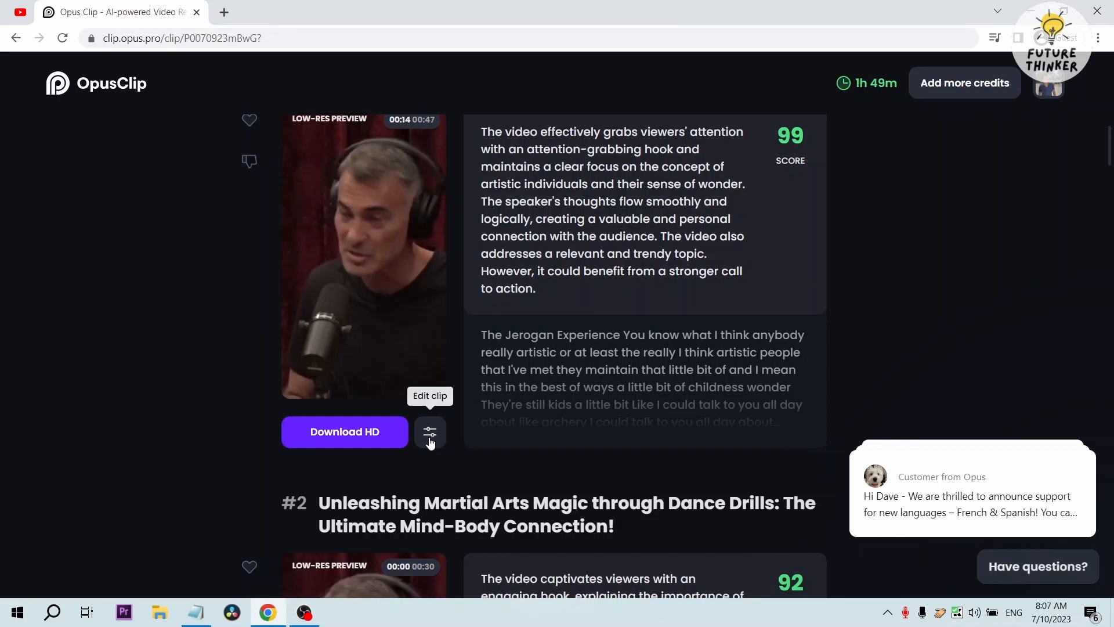
- Bring the top clip into the editor, dismiss the tip and enable the Auto intro caption
click(429, 432)
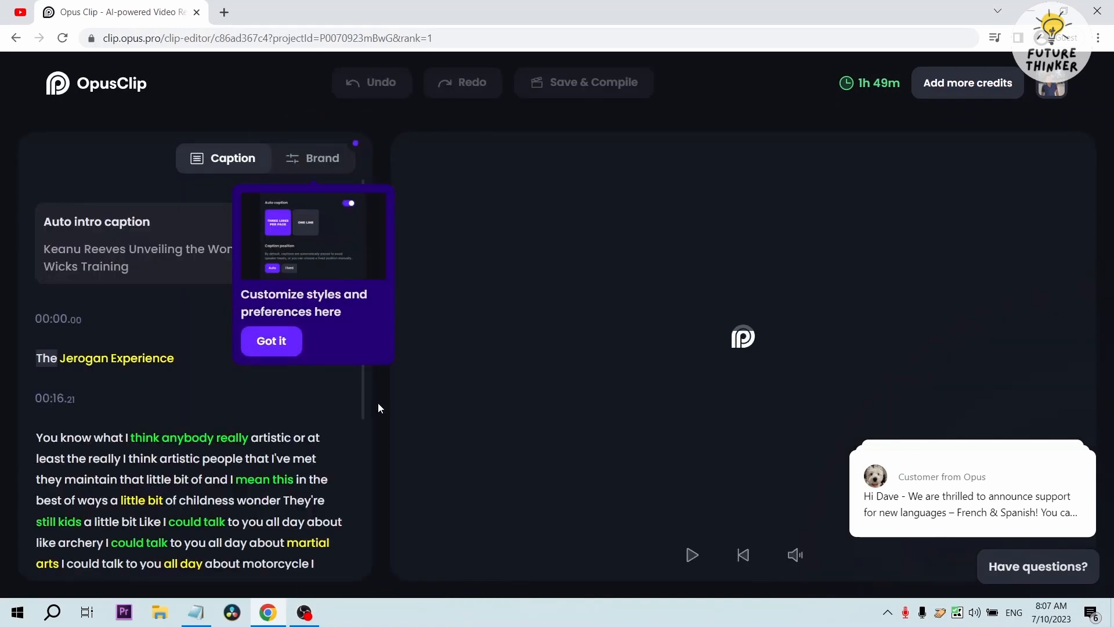
click(270, 341)
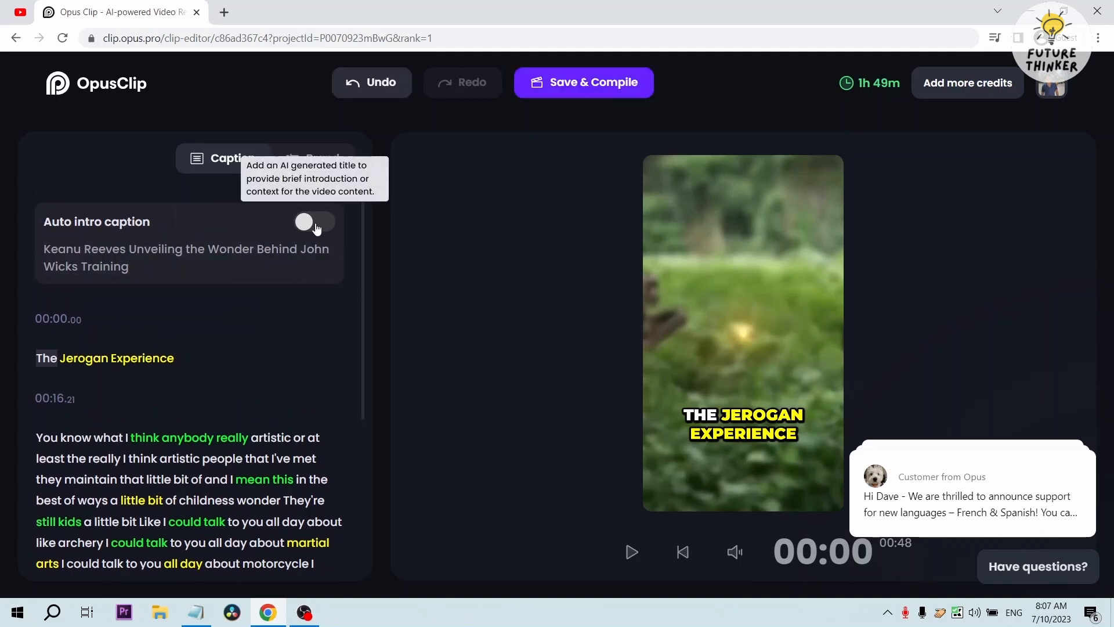
click(315, 222)
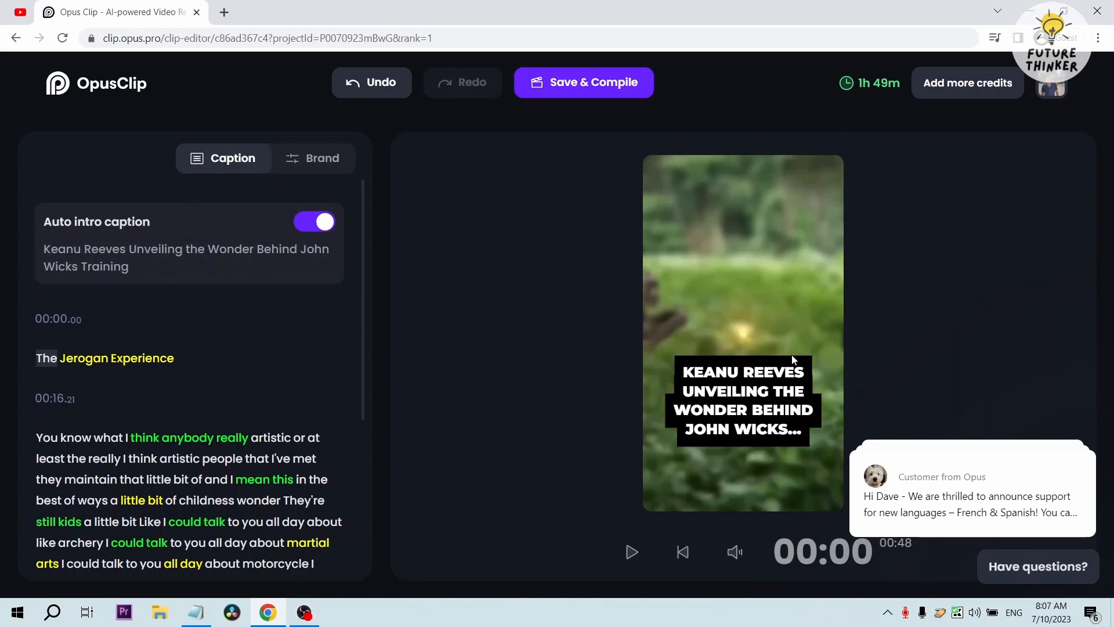
mouse_move(693, 382)
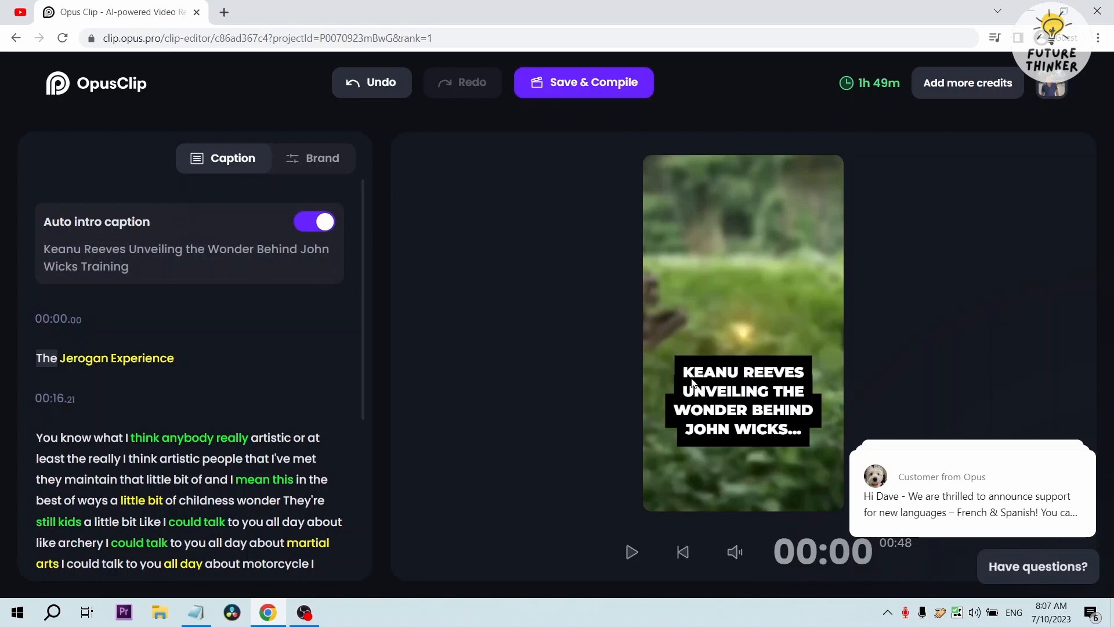
mouse_move(677, 382)
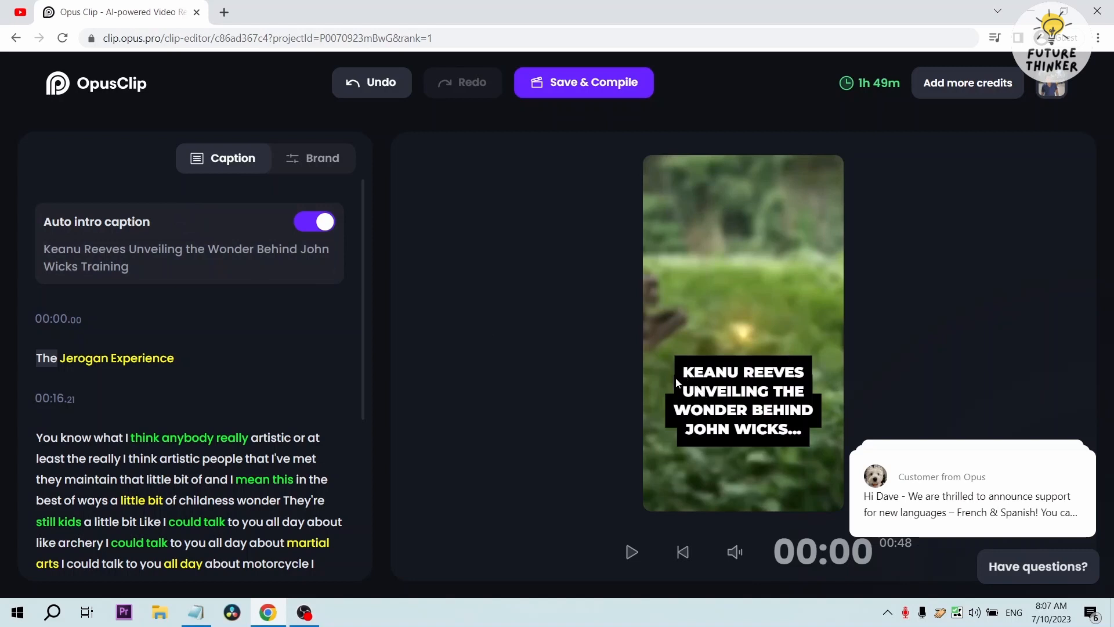
mouse_move(555, 375)
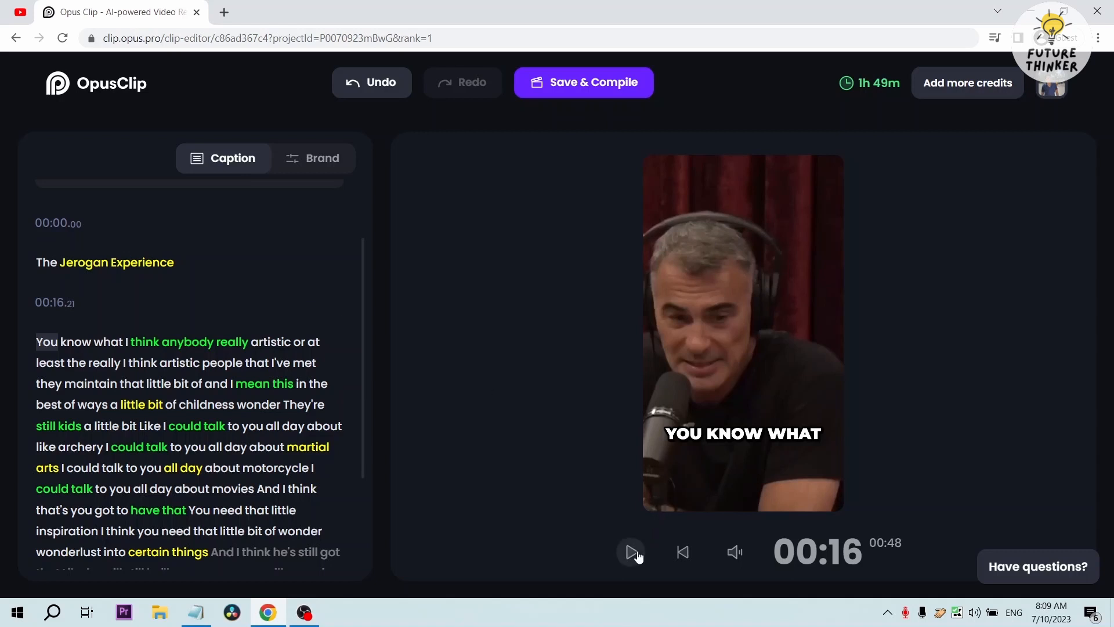
- Play the clip in the editor preview past 00:30 to see the word-highlighted captions
click(631, 552)
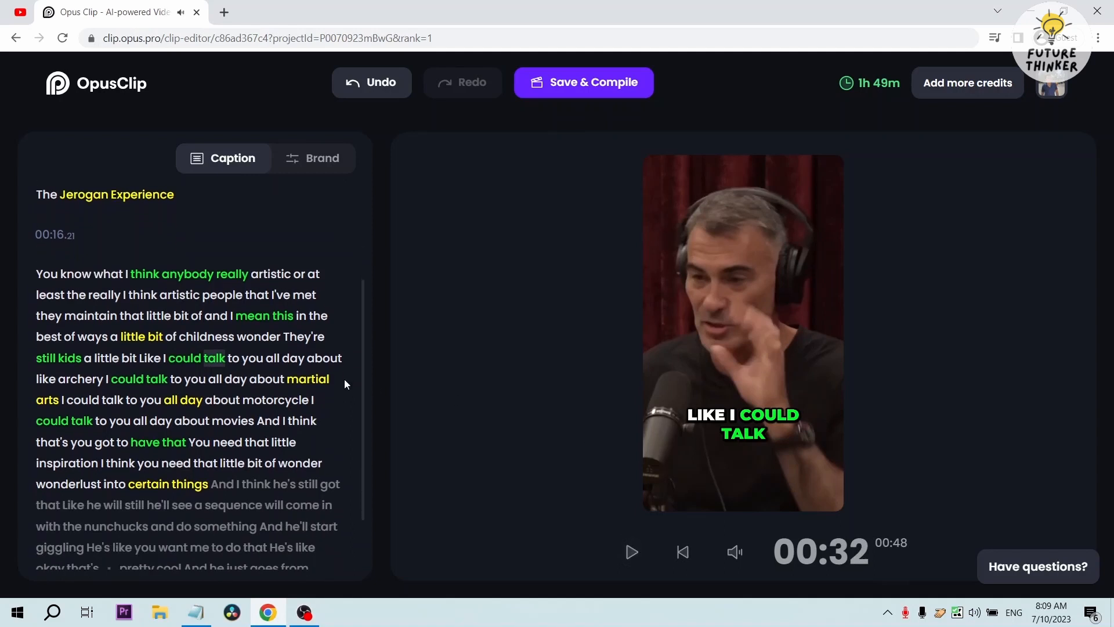
mouse_move(367, 372)
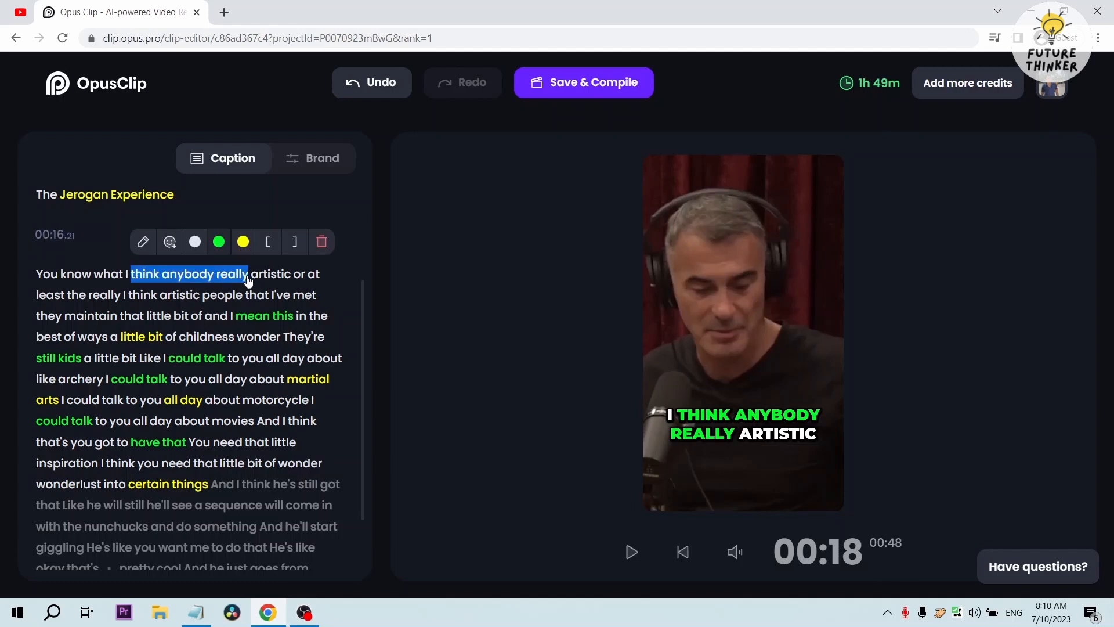
- Make 'think anybody really' white and 'artistic' yellow in the transcript, then go to the Brand settings
click(218, 242)
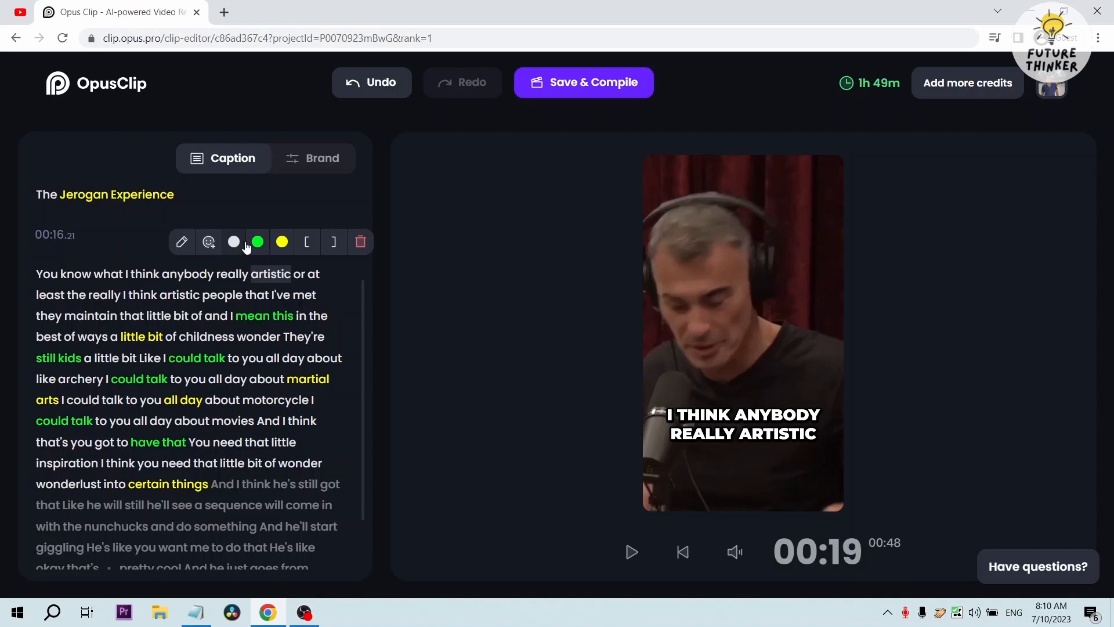
click(233, 241)
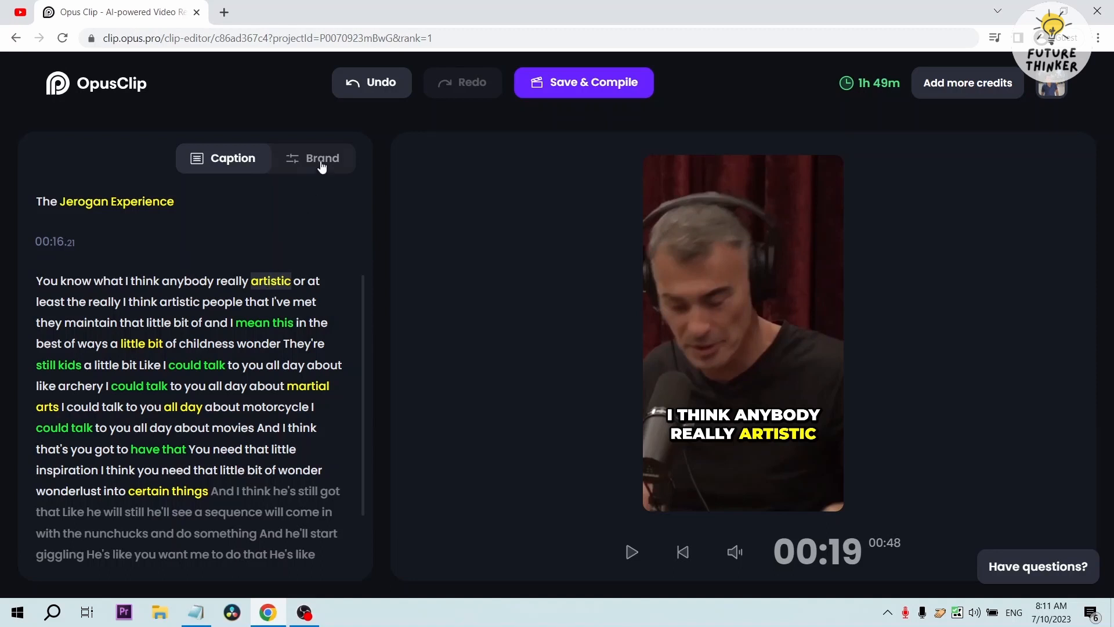
click(321, 158)
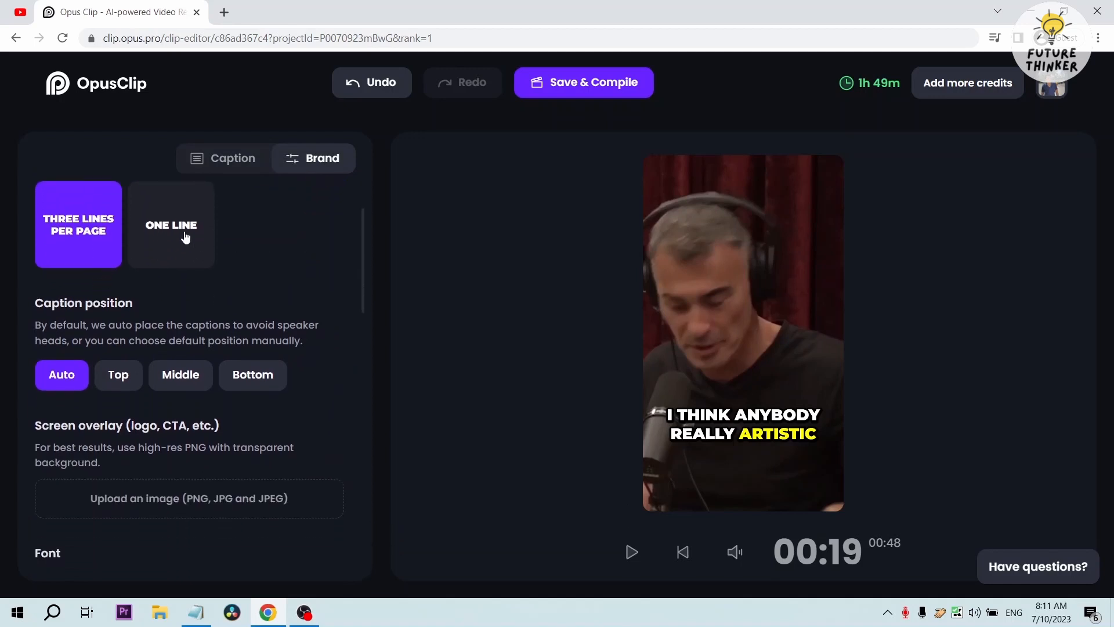
- Set captions to ONE LINE and, after trying Top and Middle, position them at the Bottom
click(170, 224)
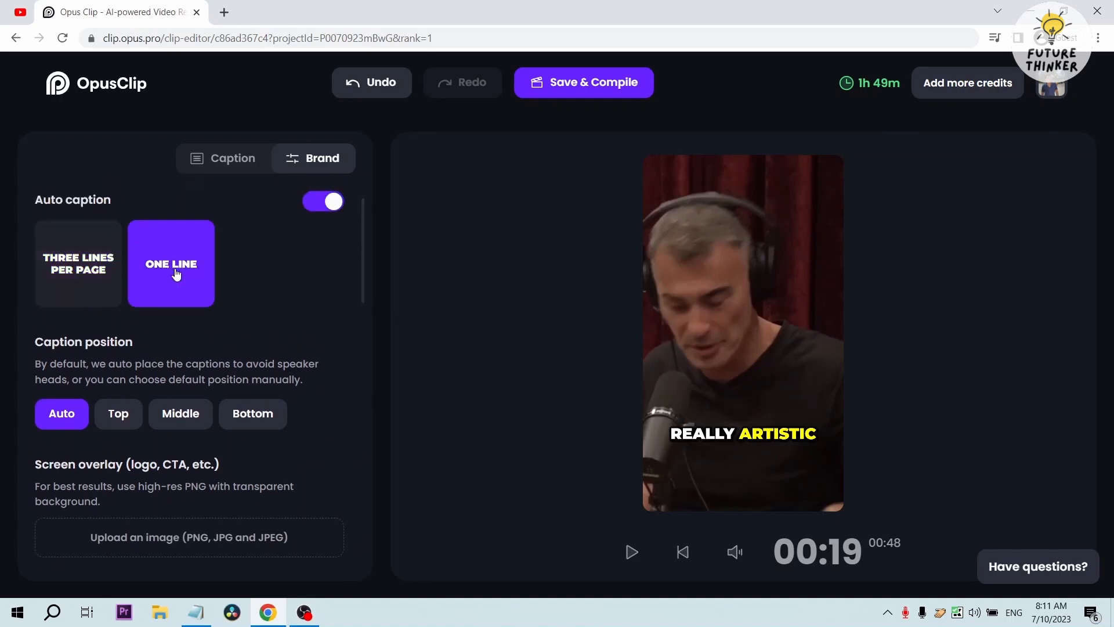
mouse_move(170, 284)
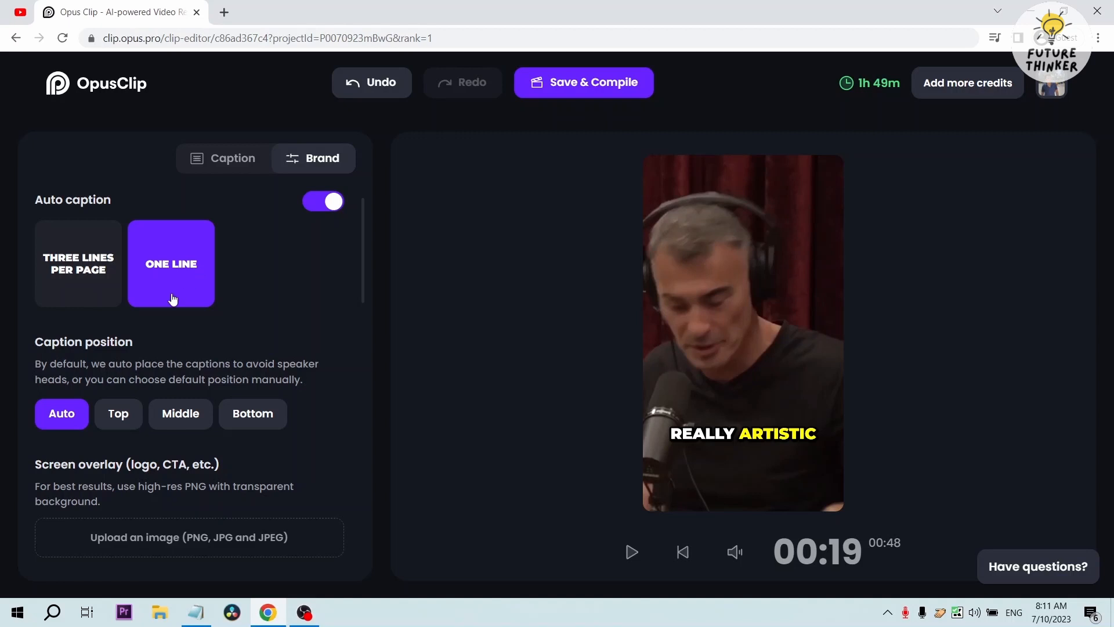
scroll(down, 3)
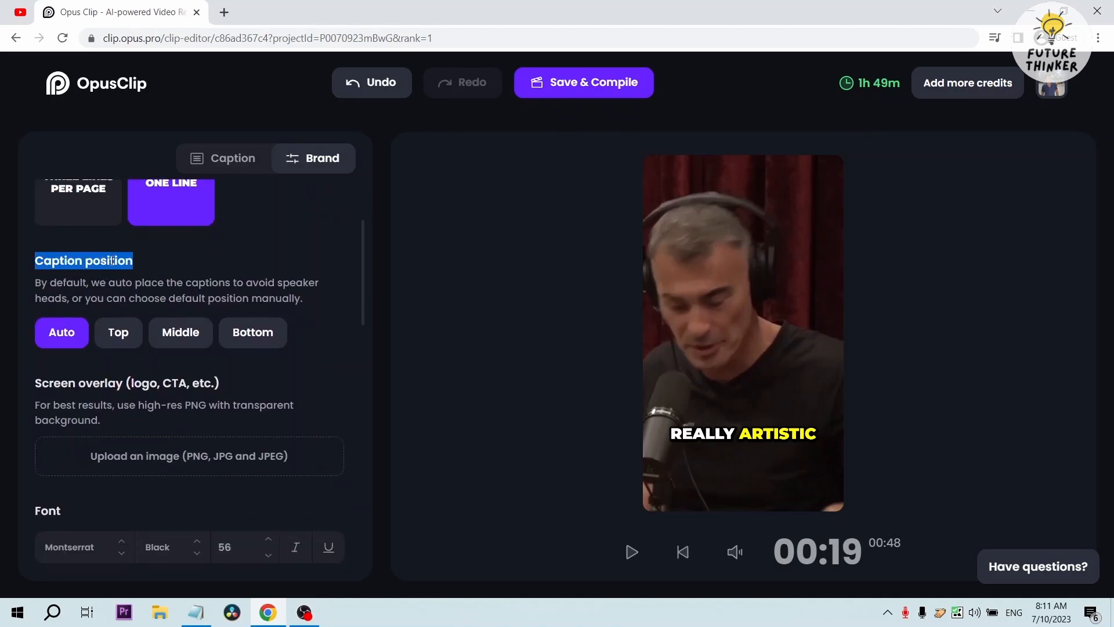
click(119, 332)
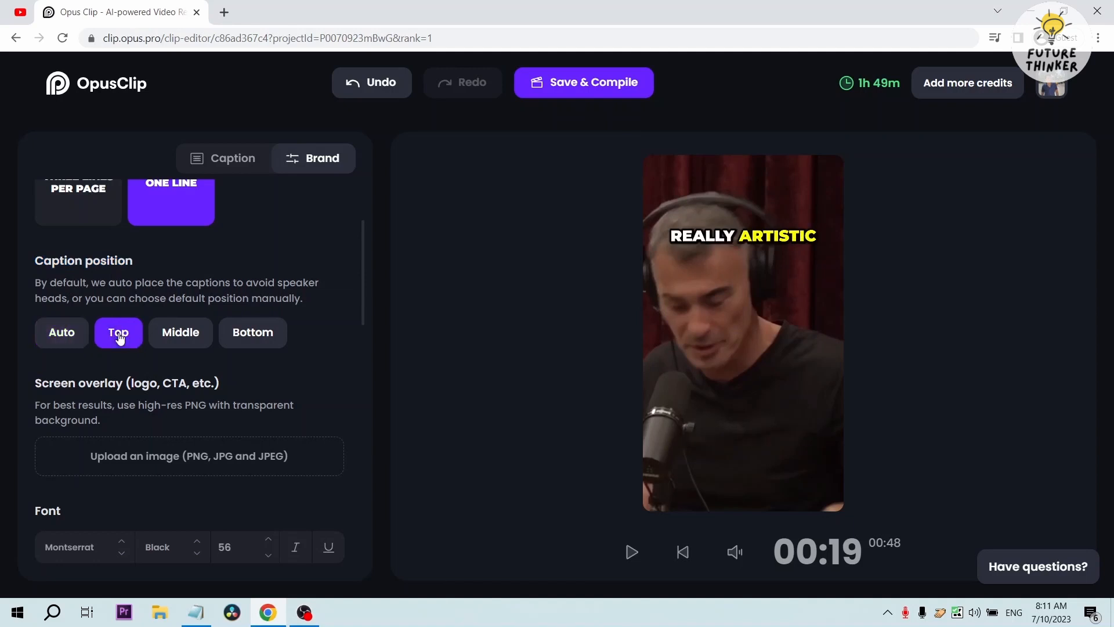
click(181, 331)
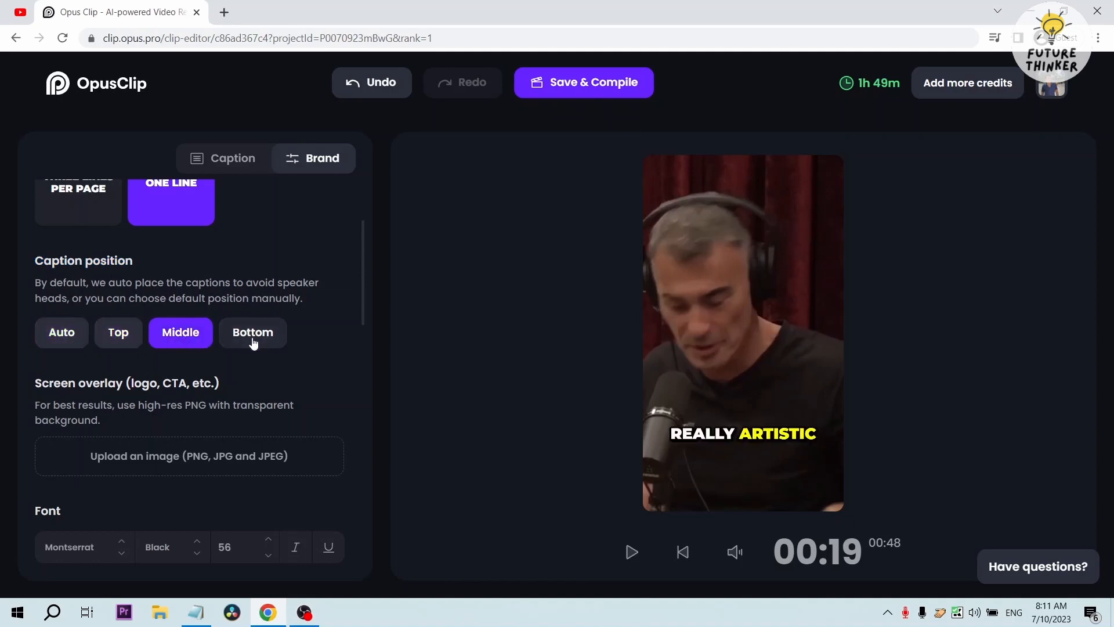
click(251, 332)
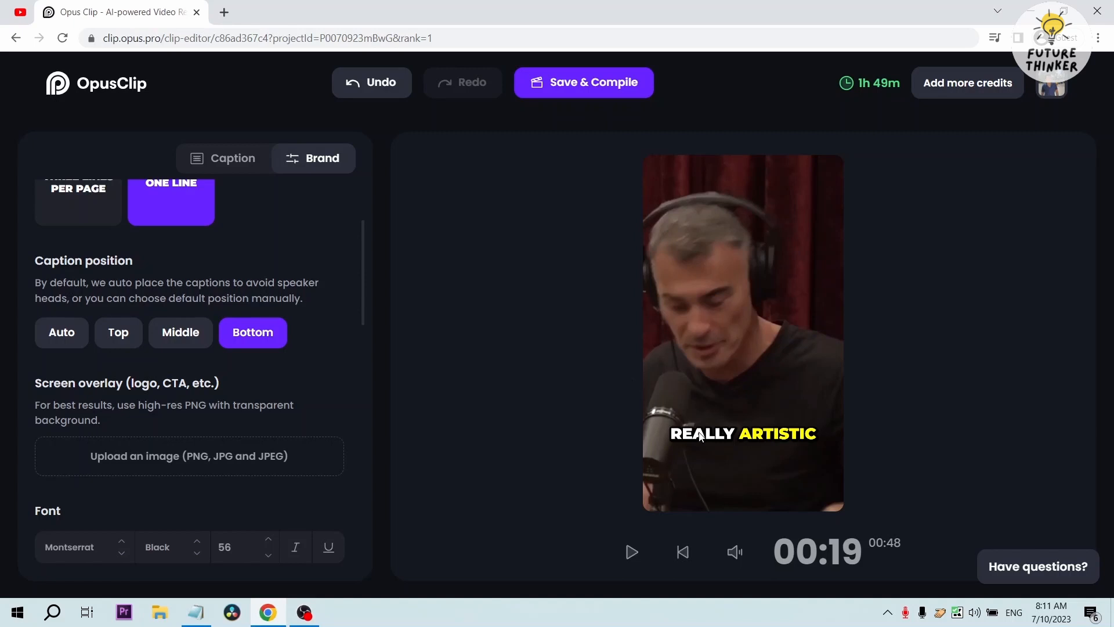
mouse_move(693, 299)
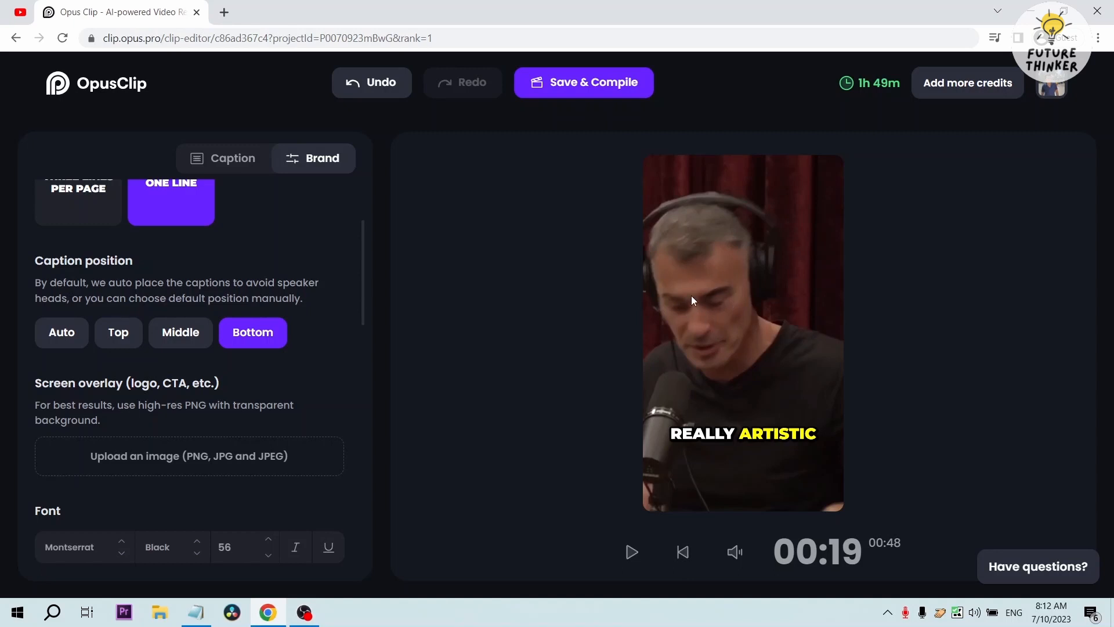
- Toggle captions to lowercase and back to uppercase, then run the stroke thickness to 0 and back to 10
scroll(down, 3)
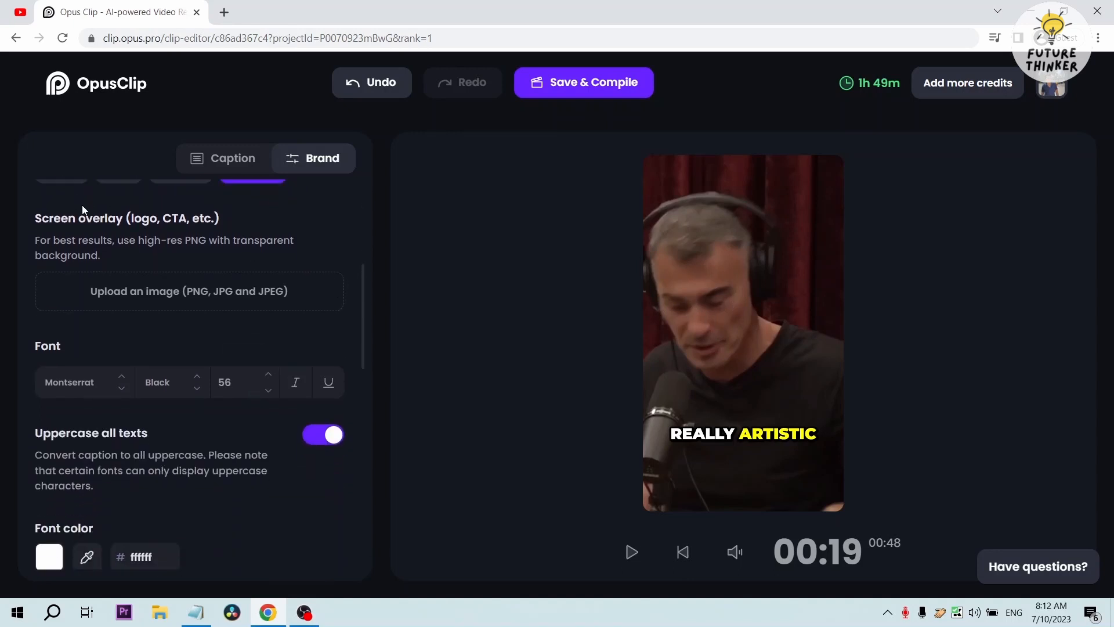
mouse_move(148, 219)
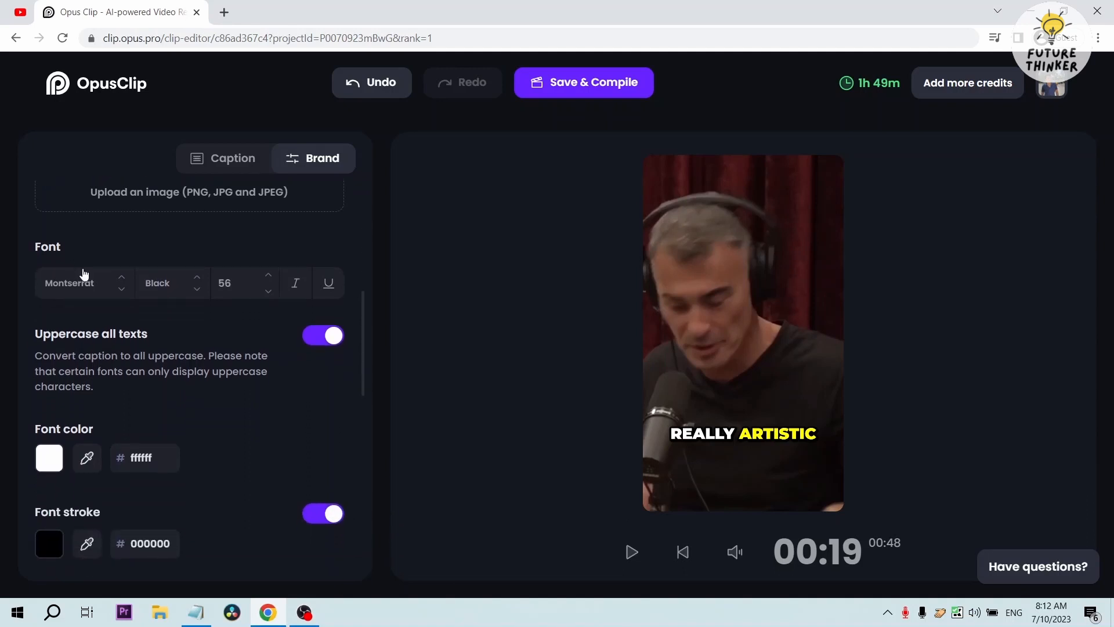
scroll(down, 3)
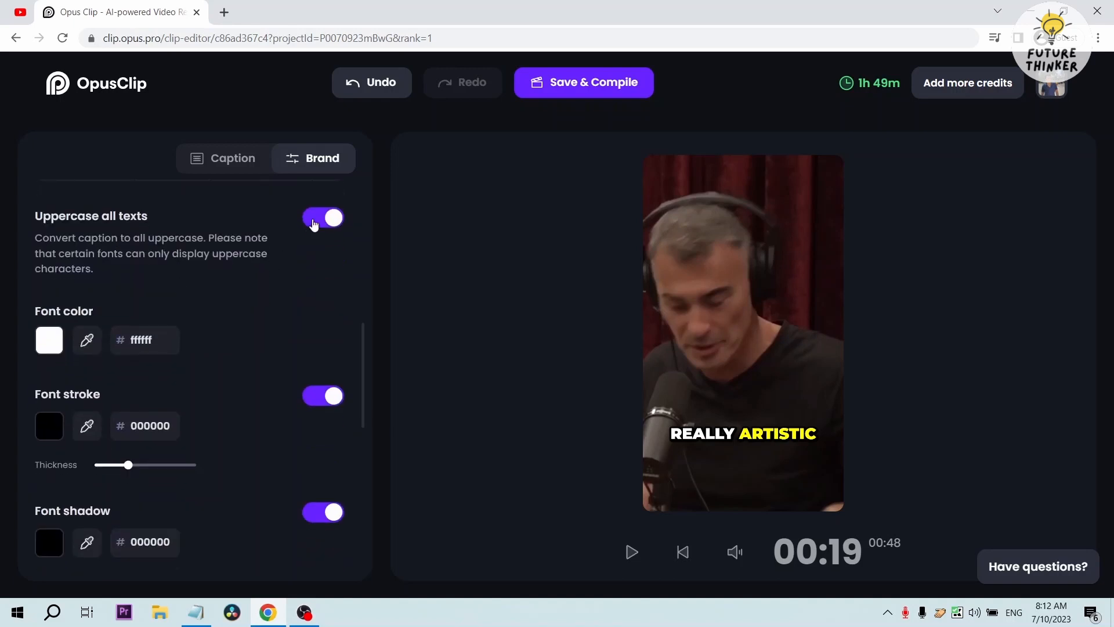
click(323, 217)
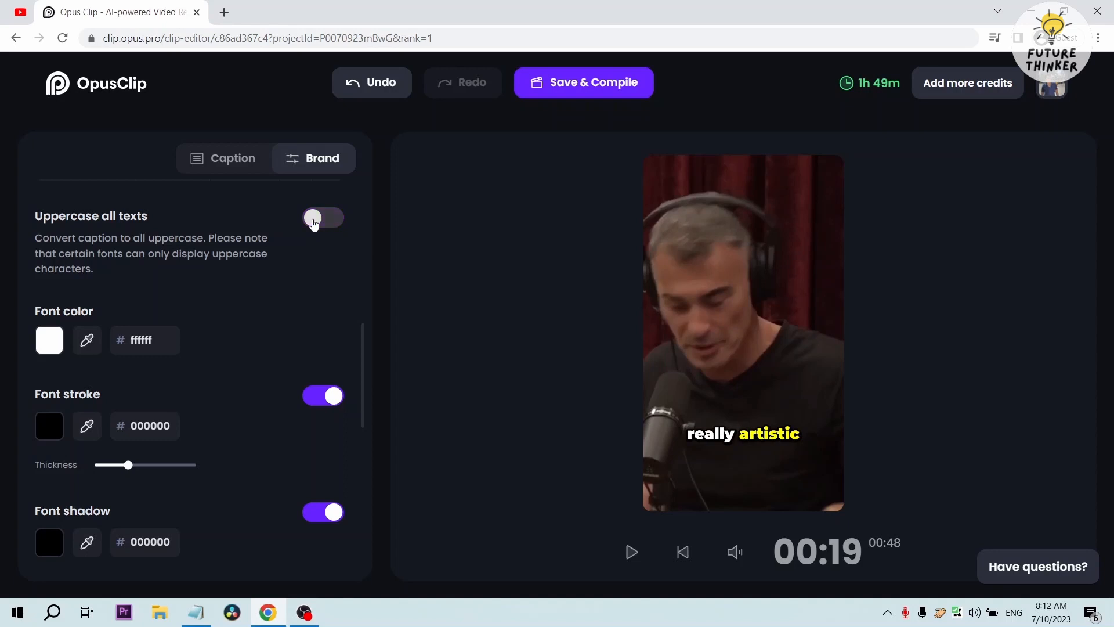
click(322, 217)
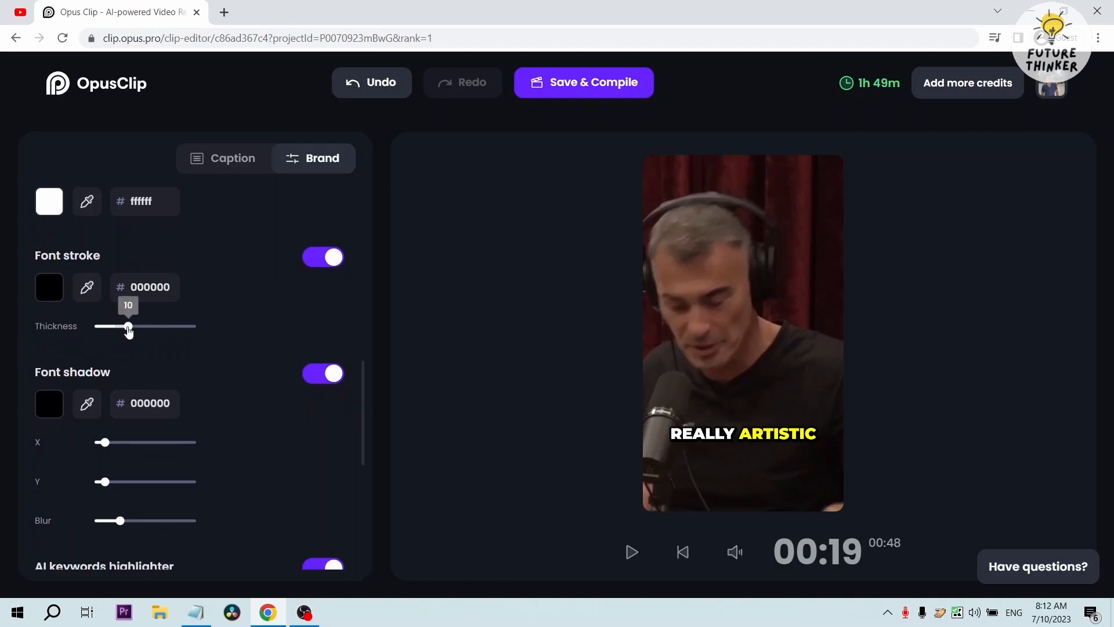
drag(128, 325, 197, 324)
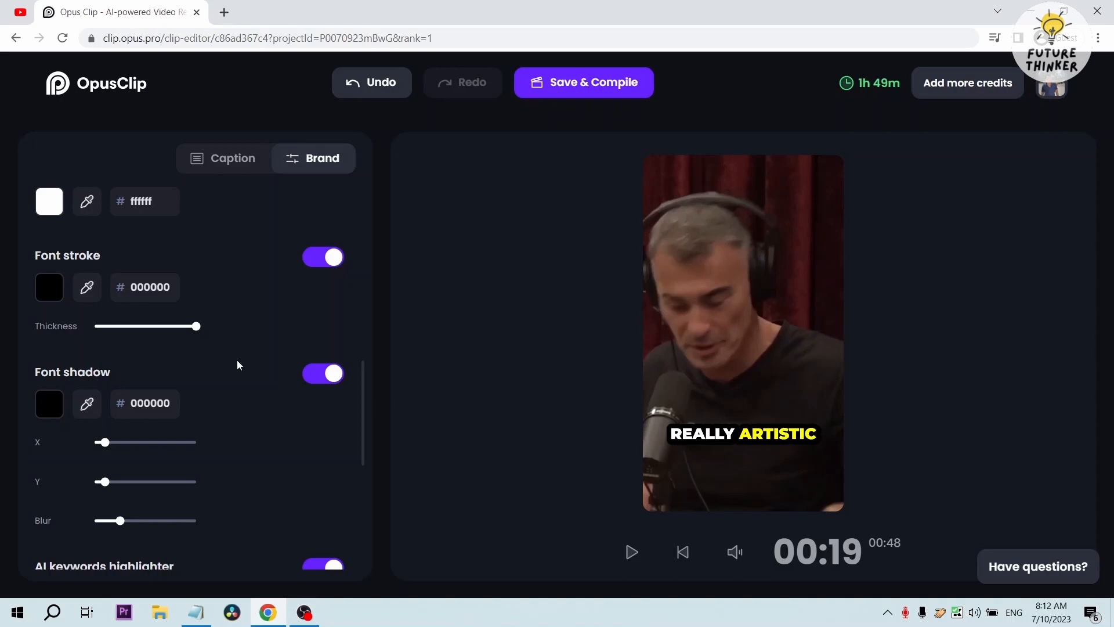
drag(197, 325, 94, 325)
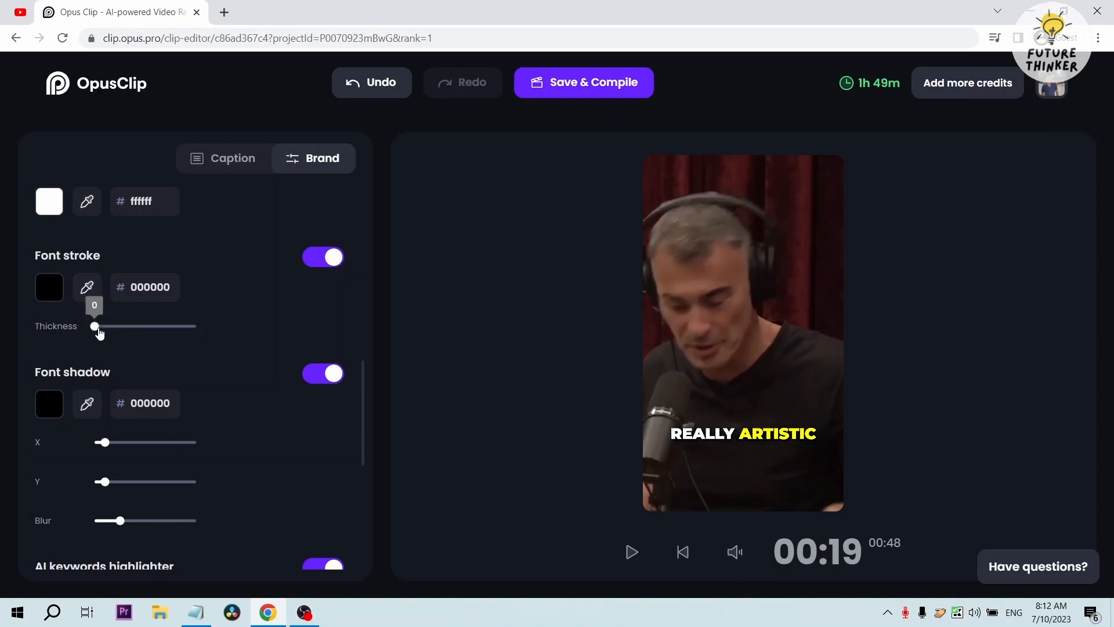
drag(94, 326, 128, 294)
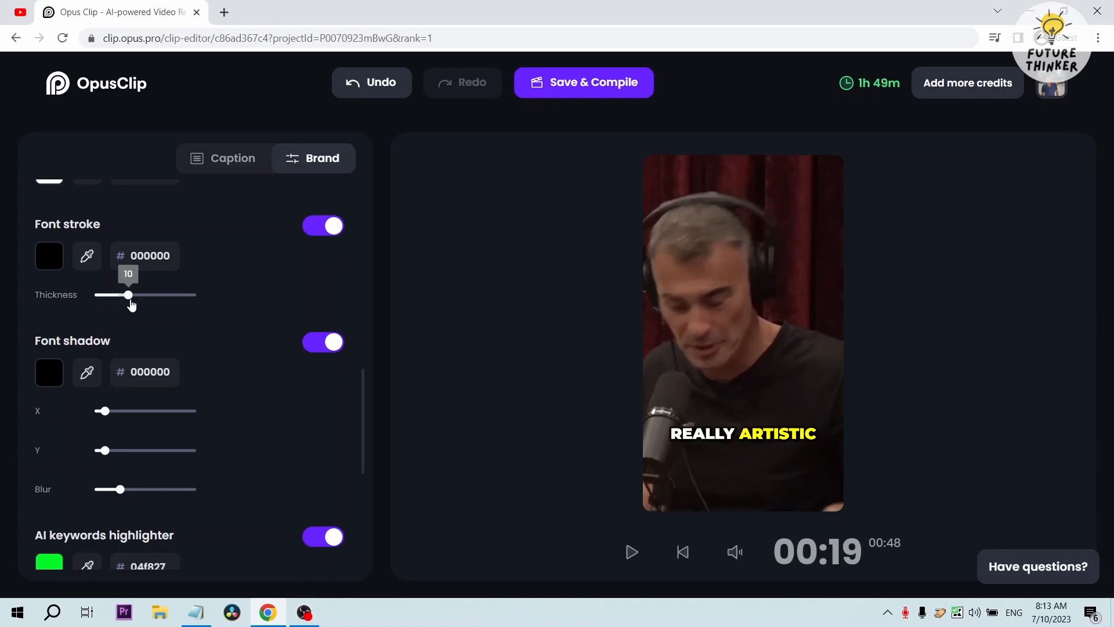
mouse_move(800, 428)
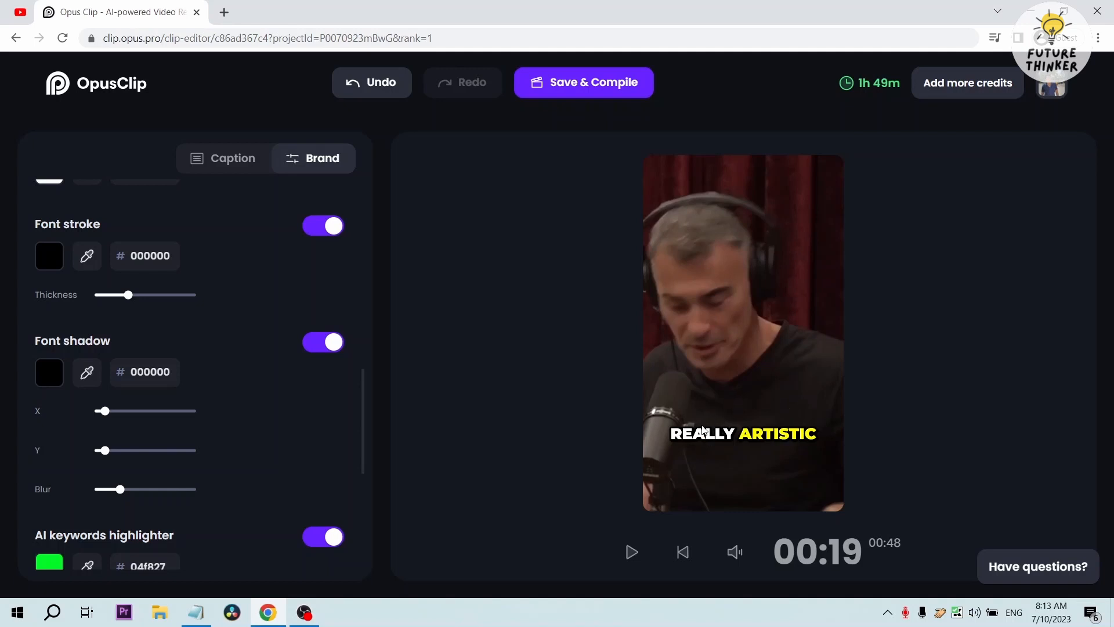
- Set the AI keyword highlight colours to magenta DF1DFF and red FA0101
scroll(down, 3)
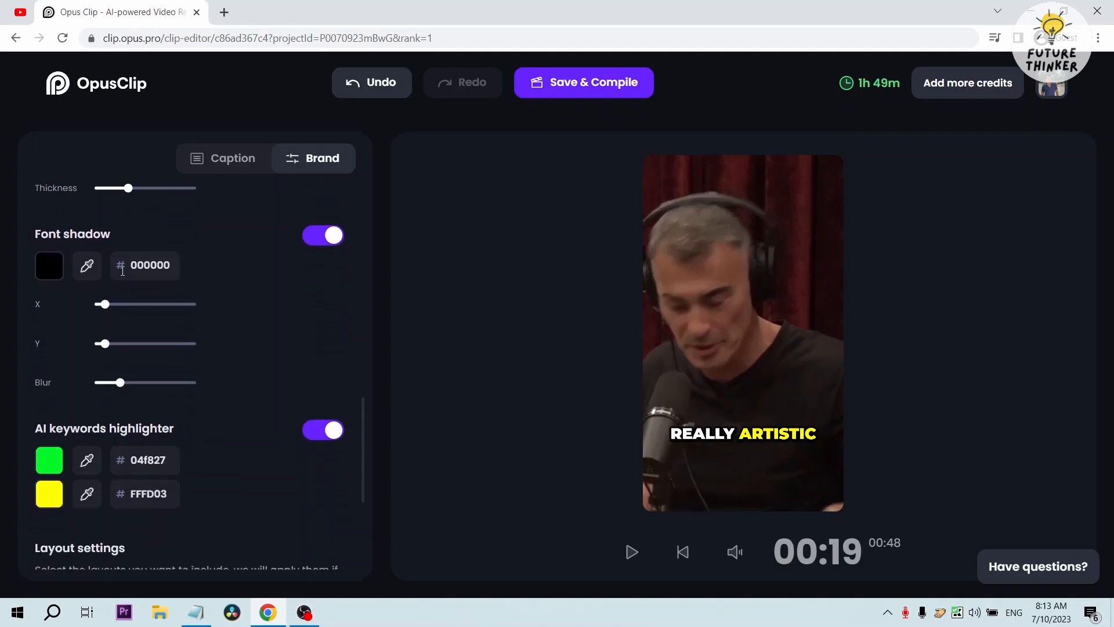
scroll(down, 3)
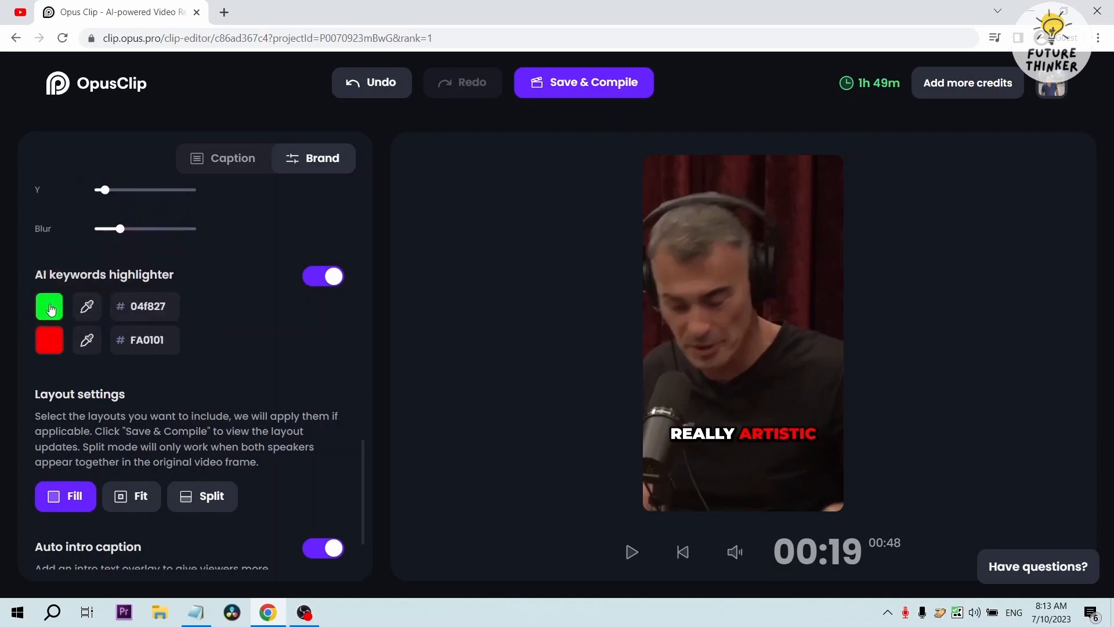
click(49, 306)
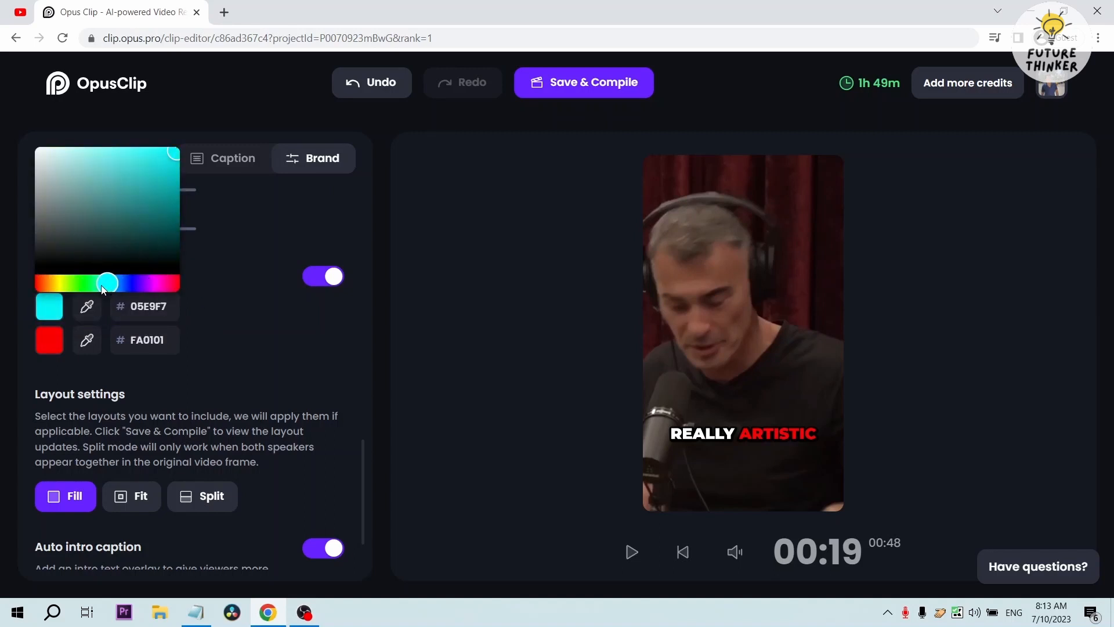
drag(105, 283, 151, 284)
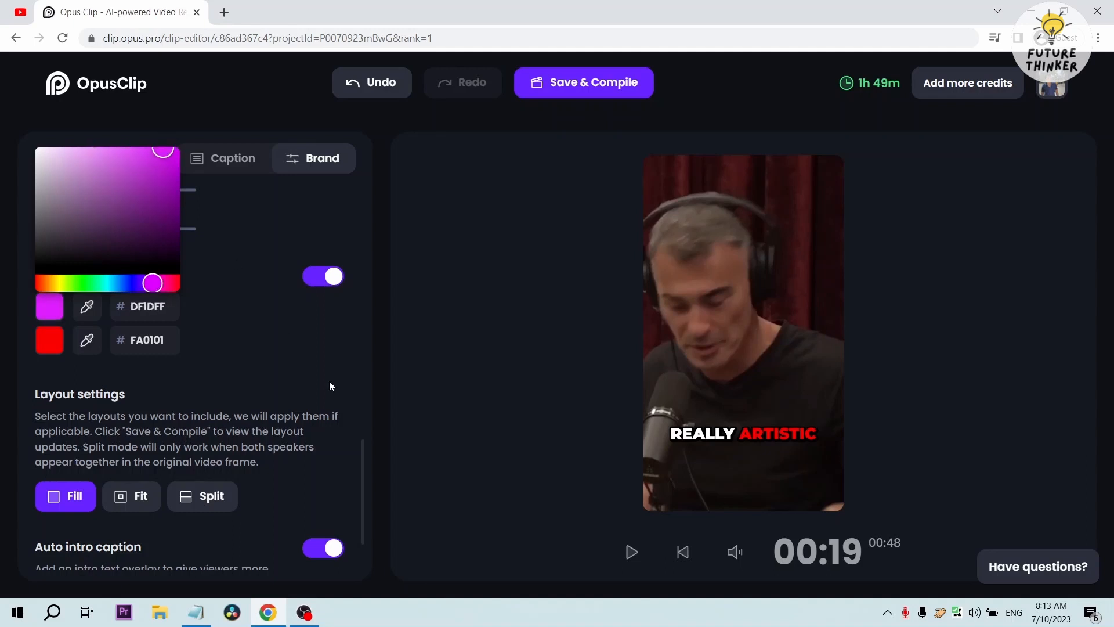
click(330, 385)
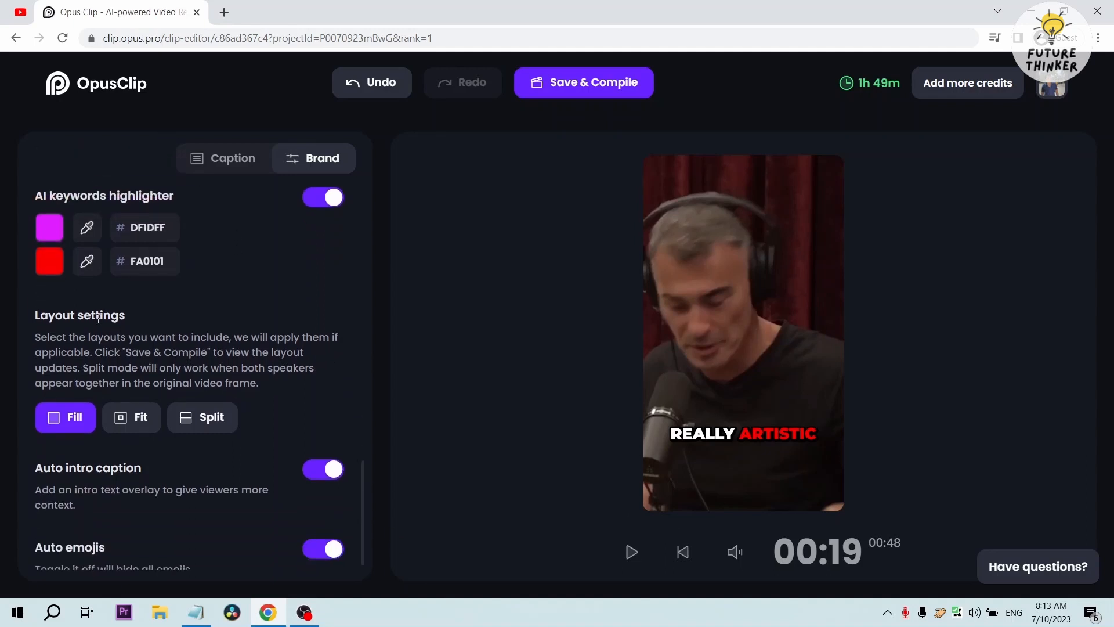
double_click(80, 315)
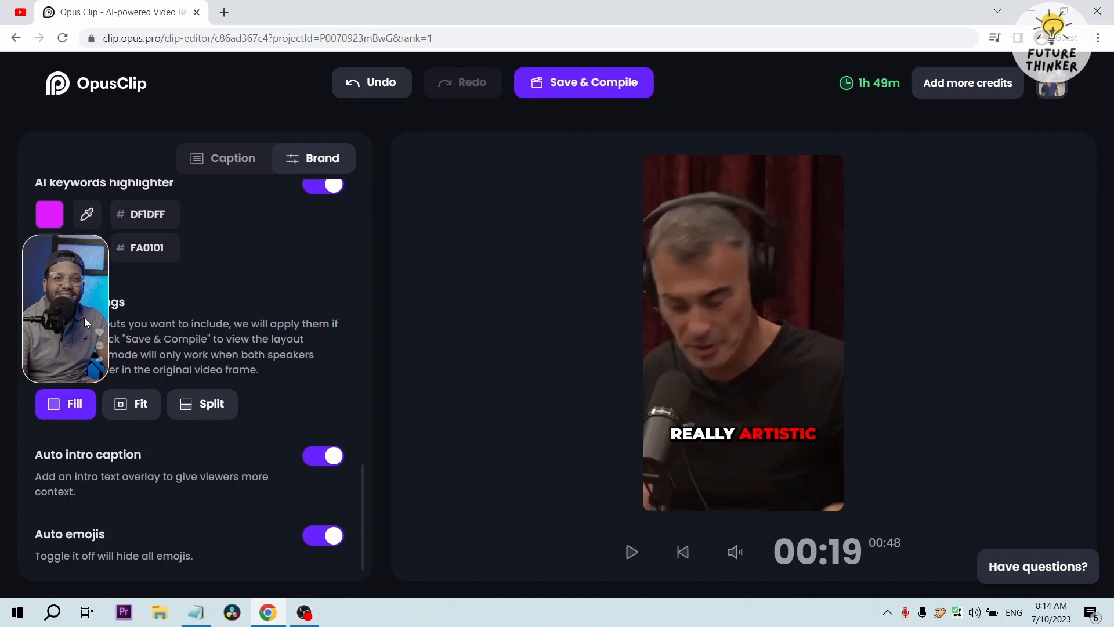
mouse_move(87, 280)
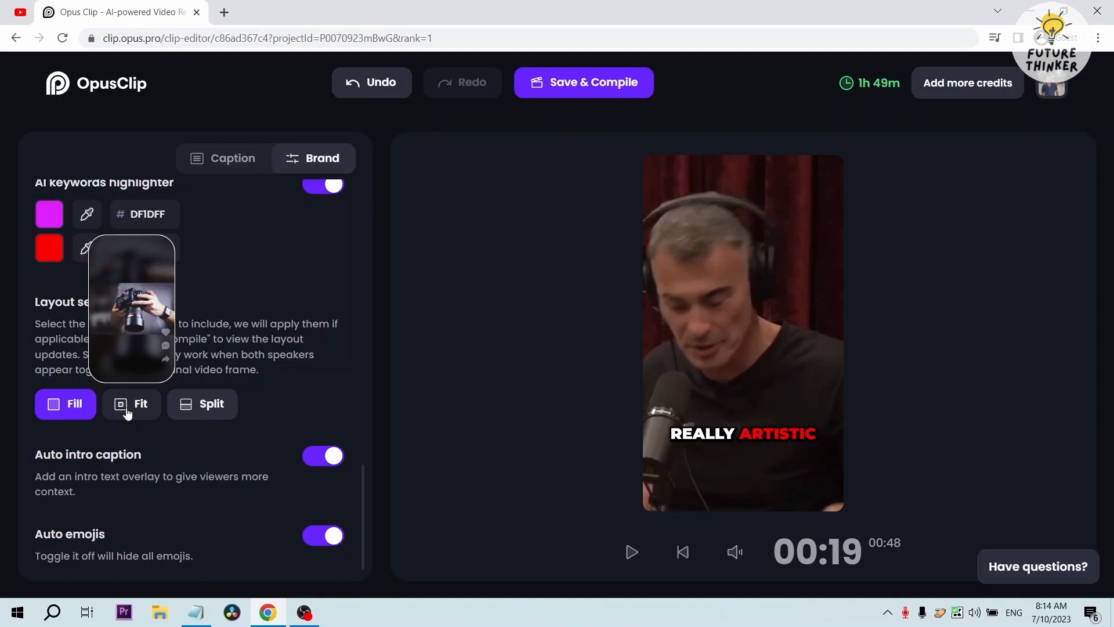
mouse_move(128, 413)
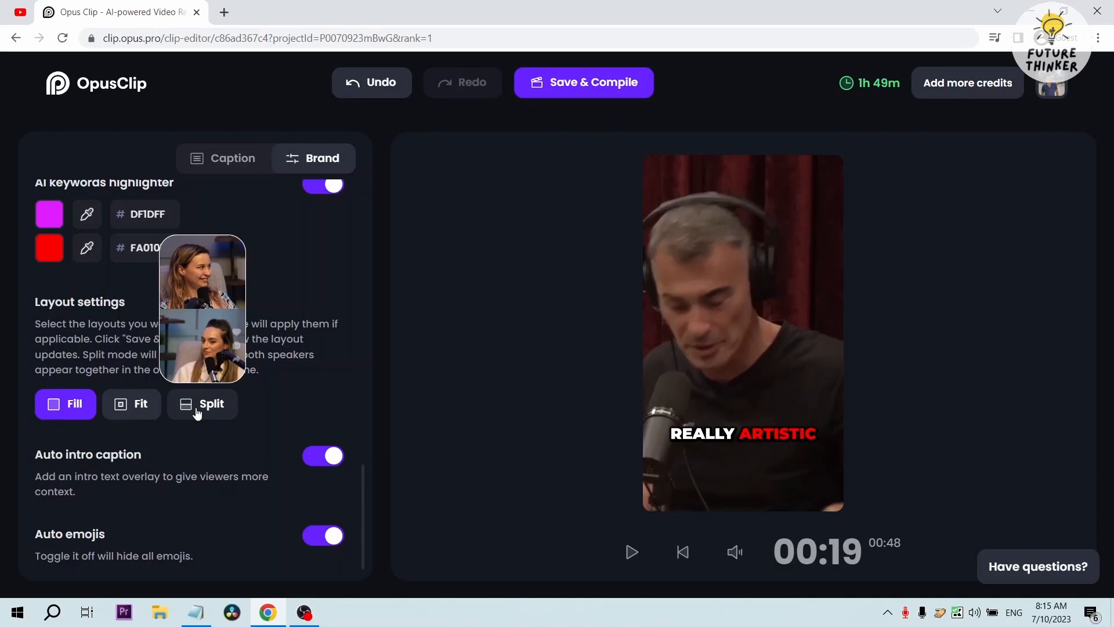
- Set the caption position to Bottom while keeping the Fill layout
click(202, 403)
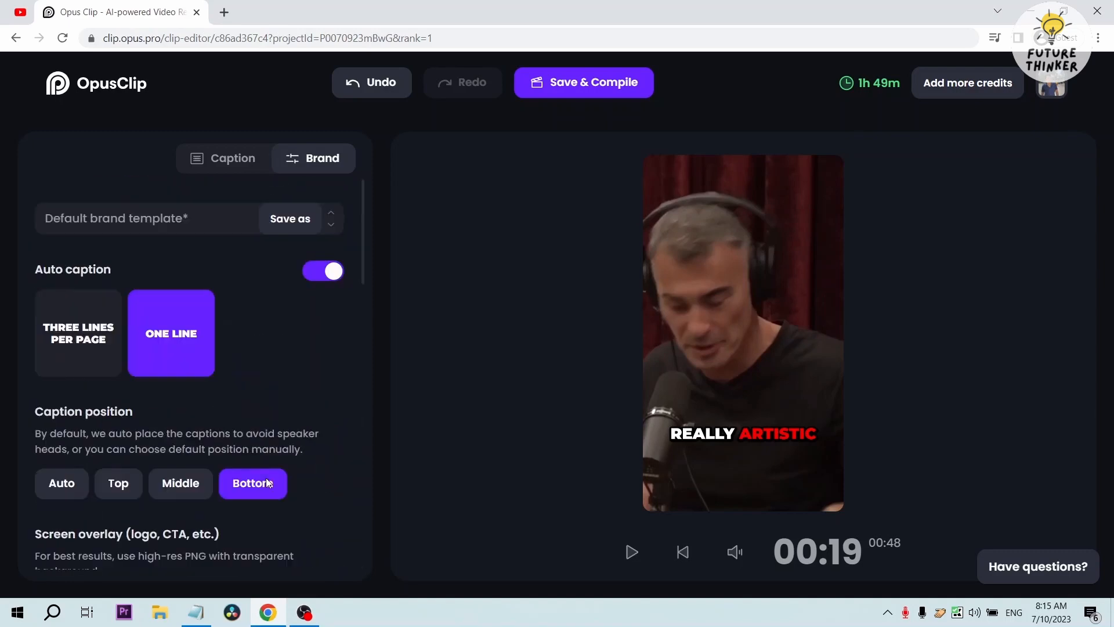
- Save and compile the restyled clip #1, then download it in HD
click(232, 158)
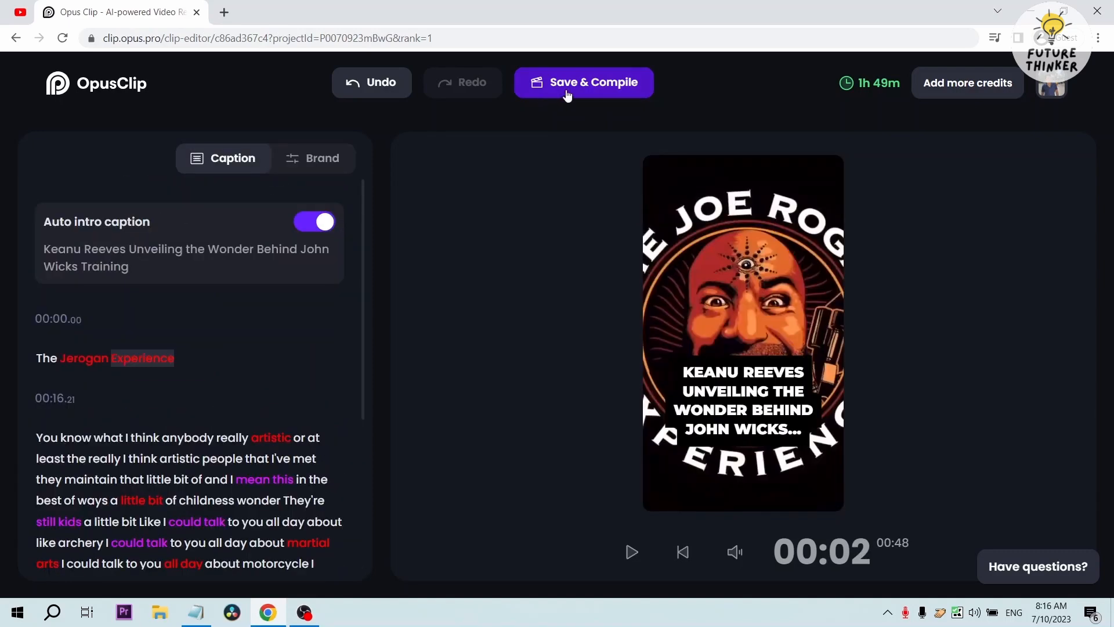
click(583, 82)
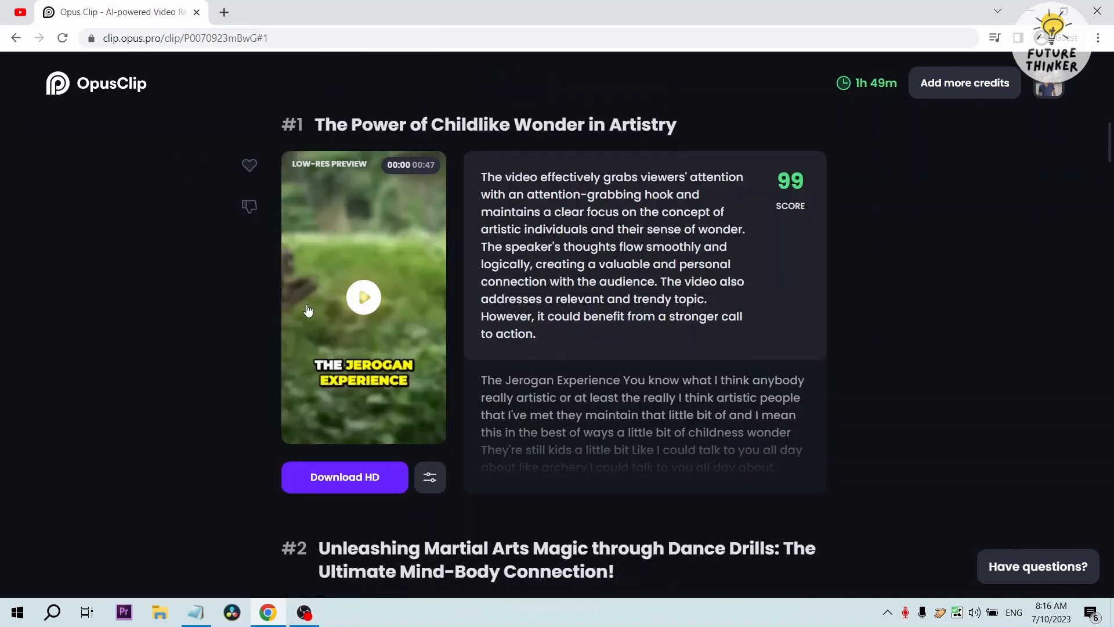
click(363, 297)
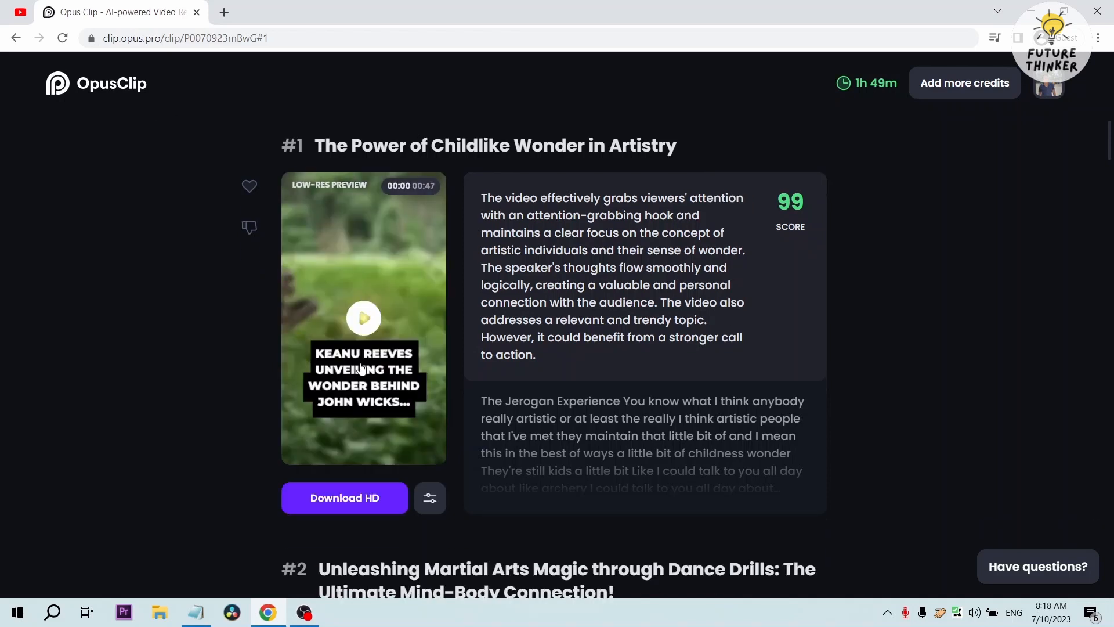
mouse_move(345, 498)
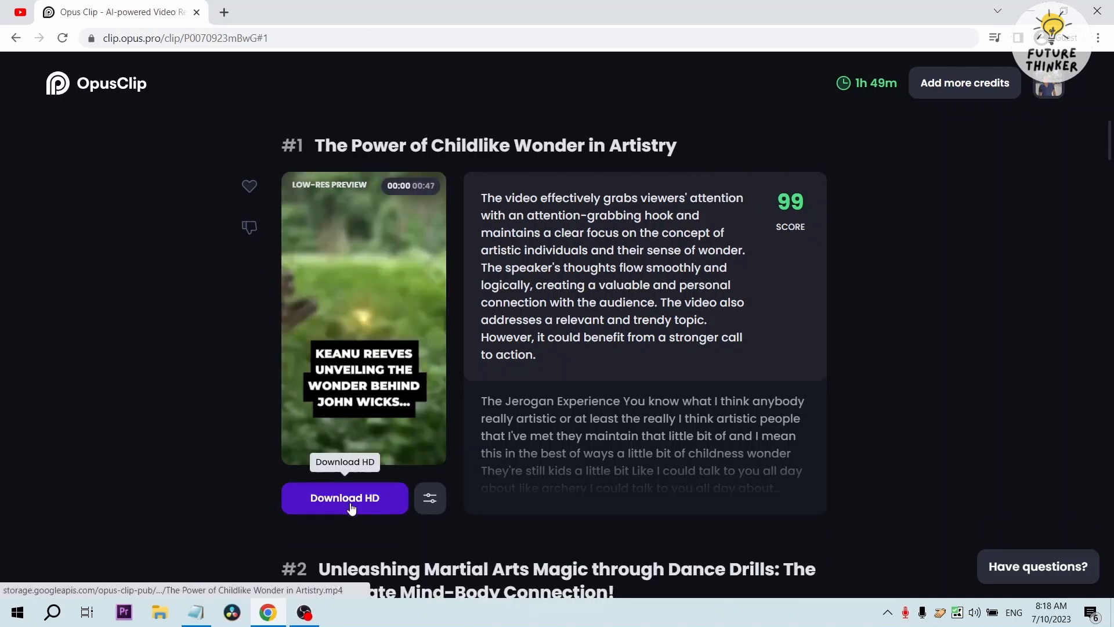
click(345, 498)
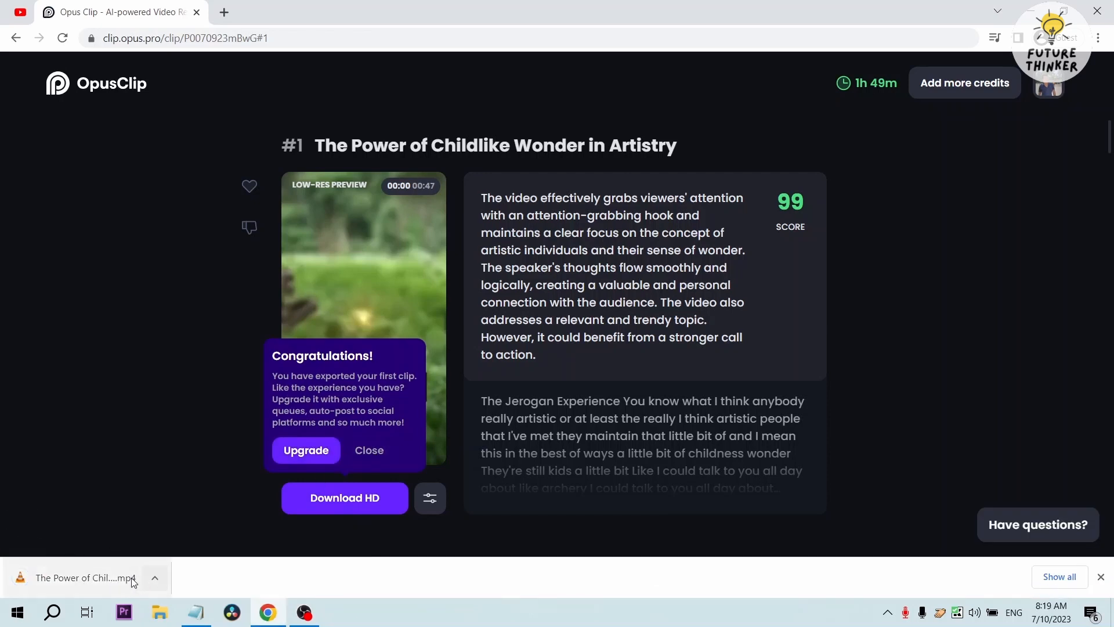
mouse_move(85, 578)
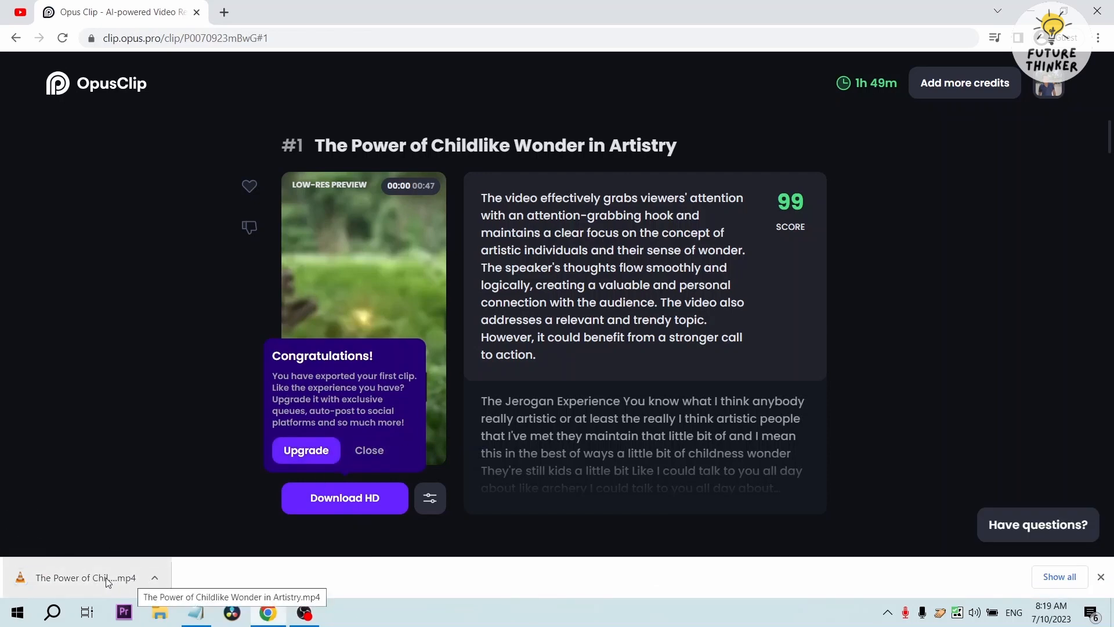
- Play The Power of Childlike Wonder in Artistry.mp4 in VLC, then return to the clip list
click(84, 576)
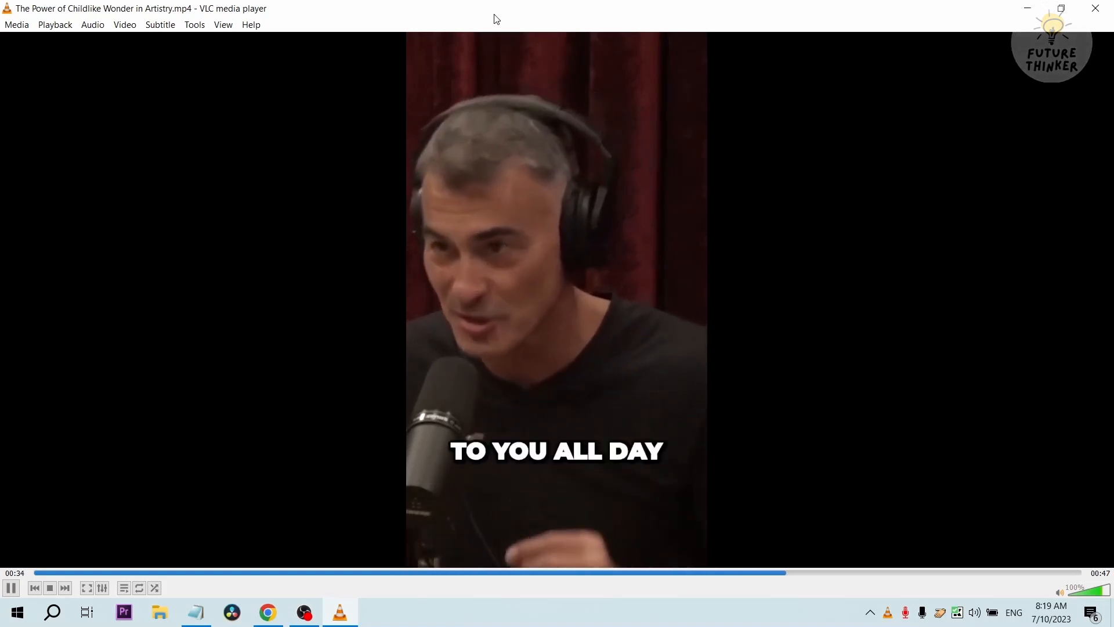
click(49, 587)
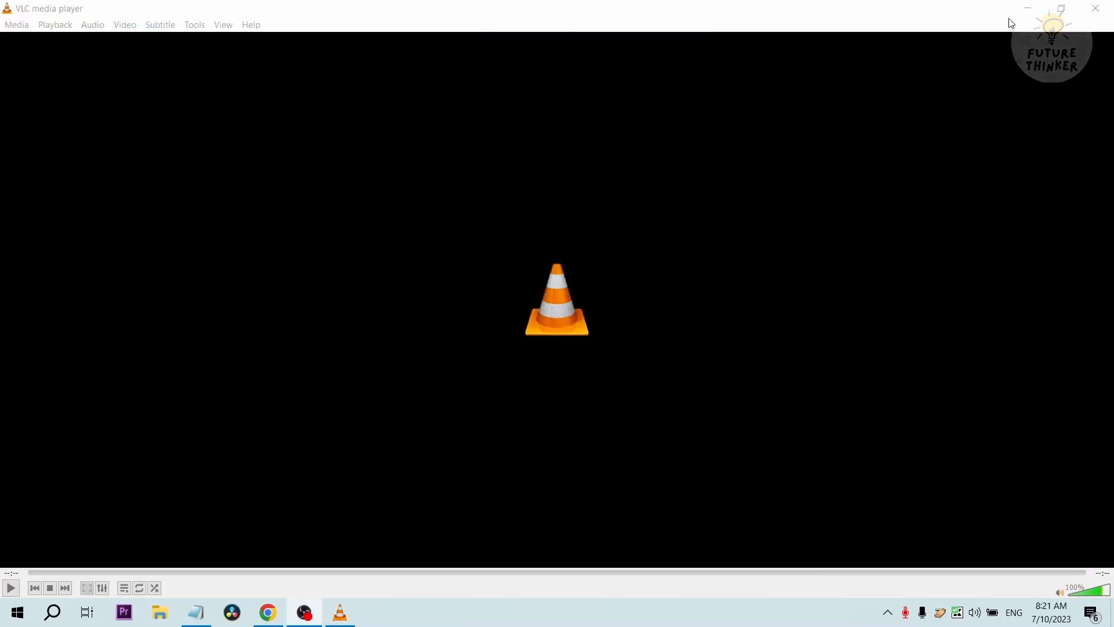
mouse_move(892, 110)
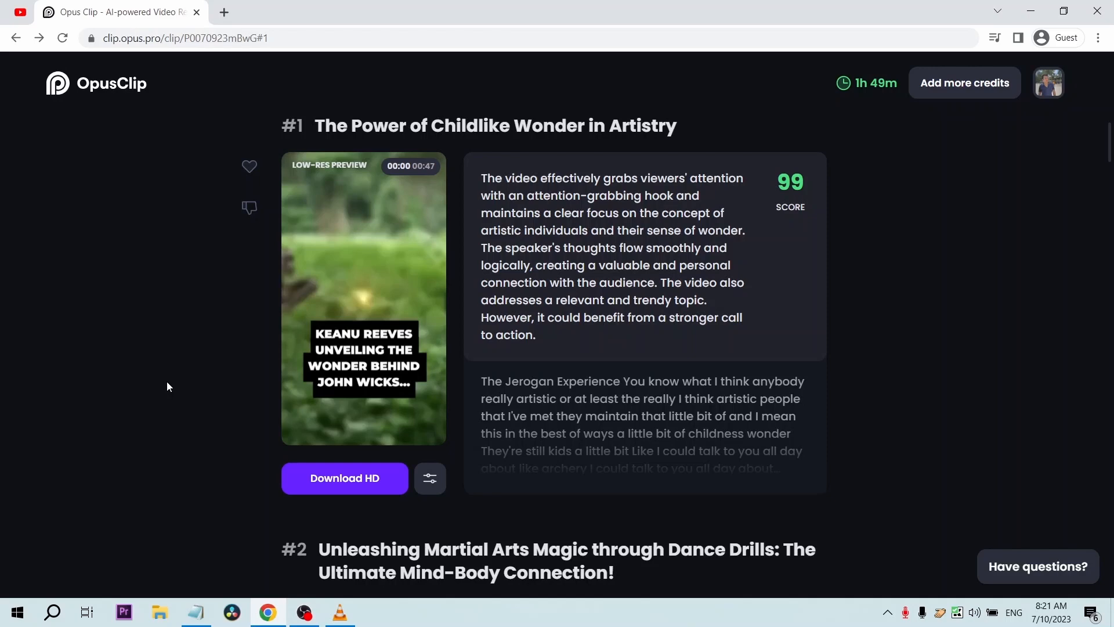
scroll(down, 3)
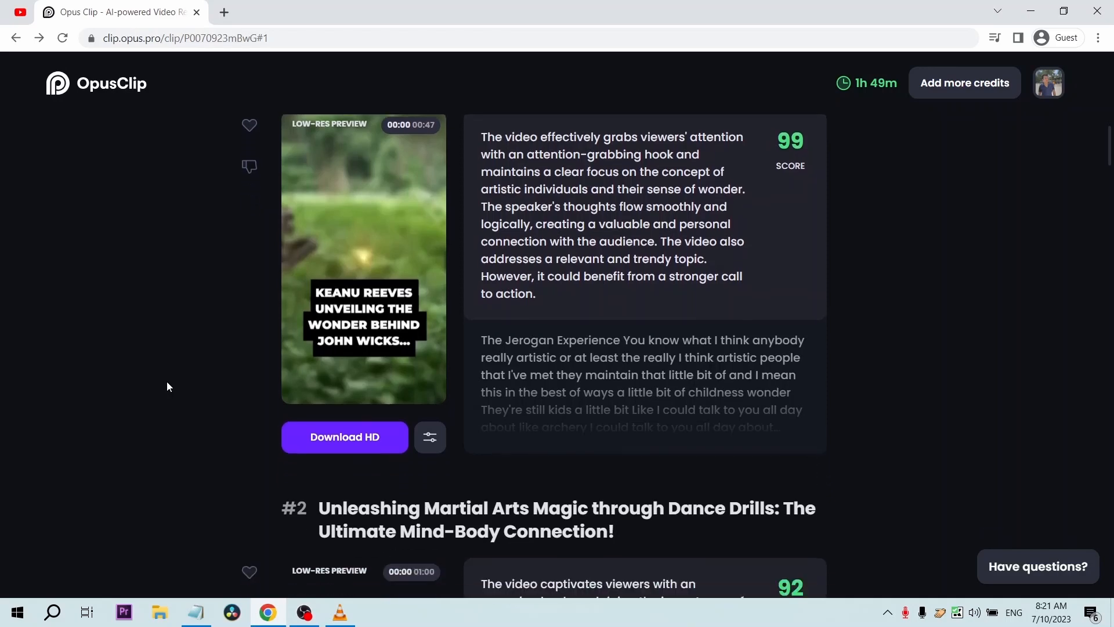
scroll(down, 3)
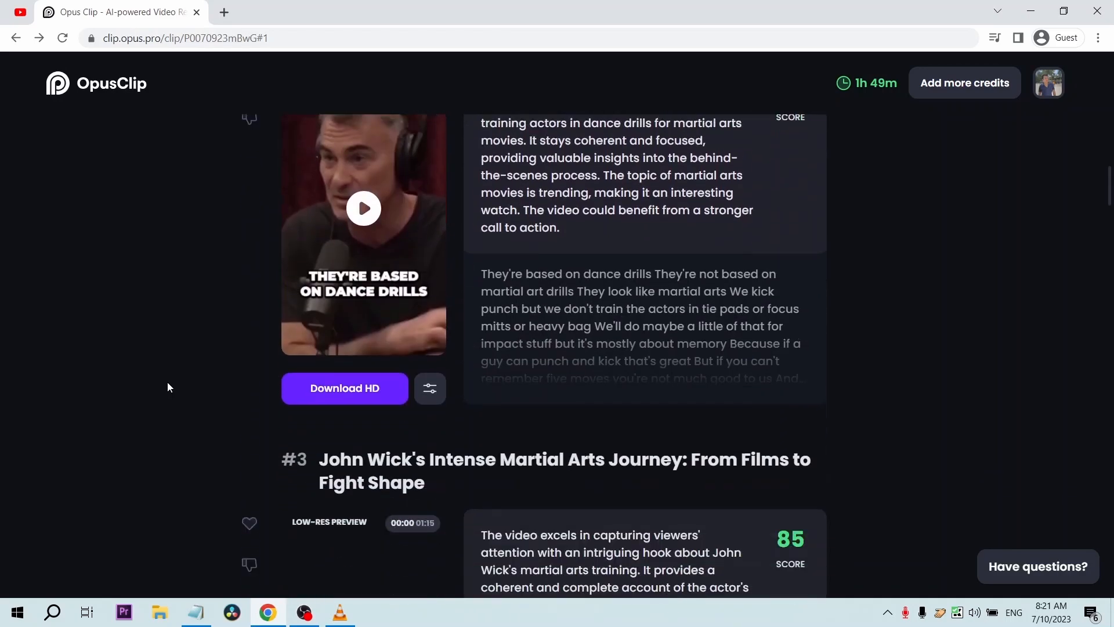